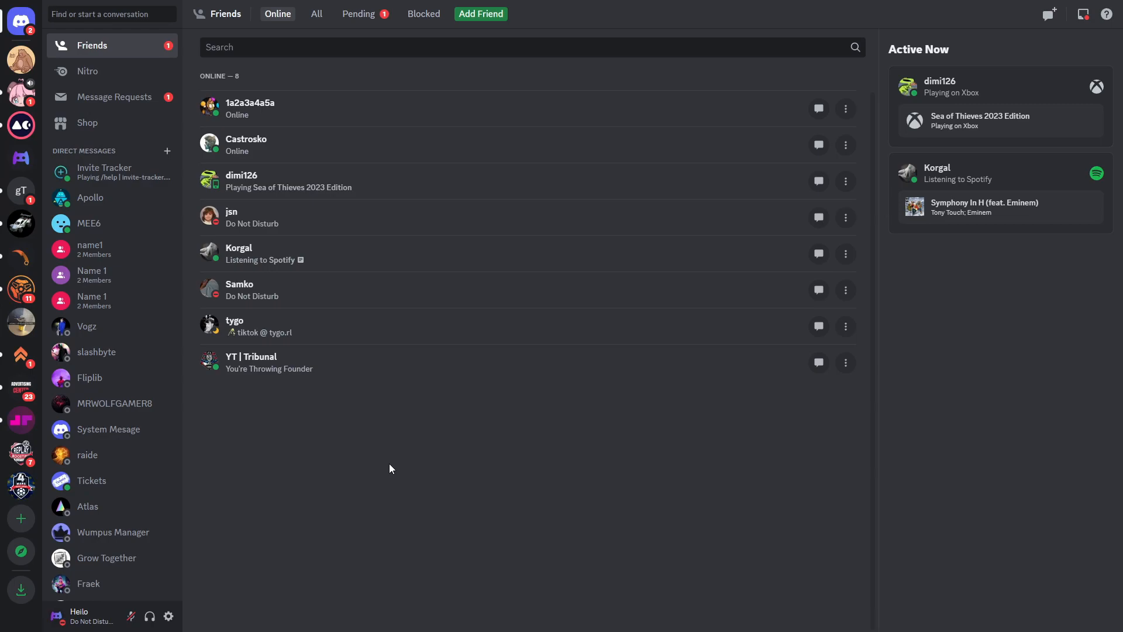
pyautogui.moveTo(331, 484)
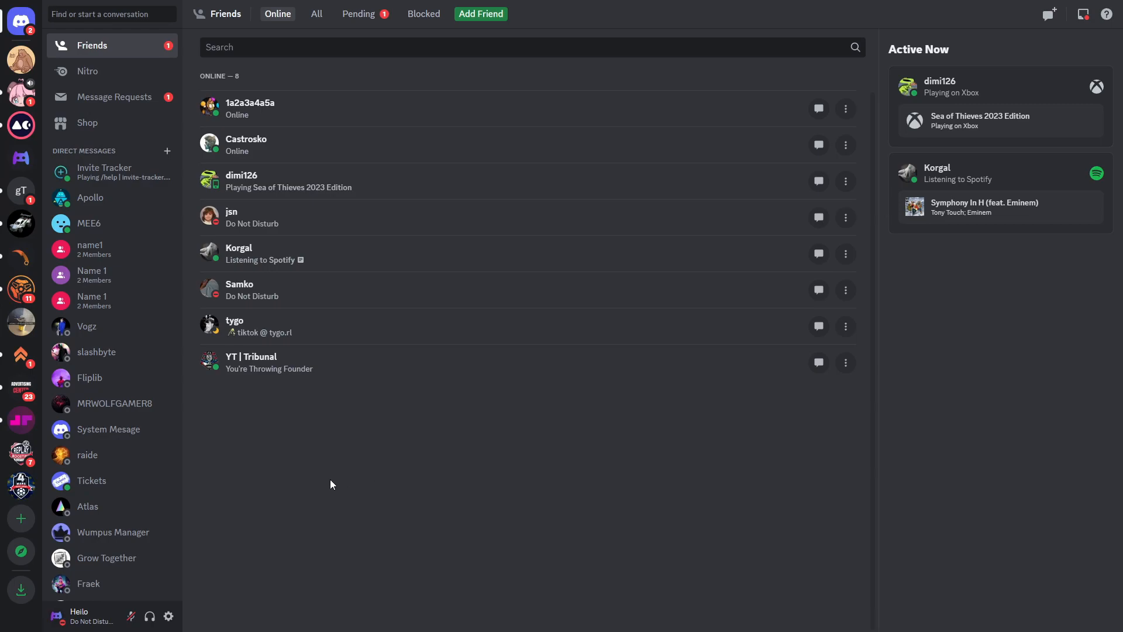
pyautogui.moveTo(21, 125)
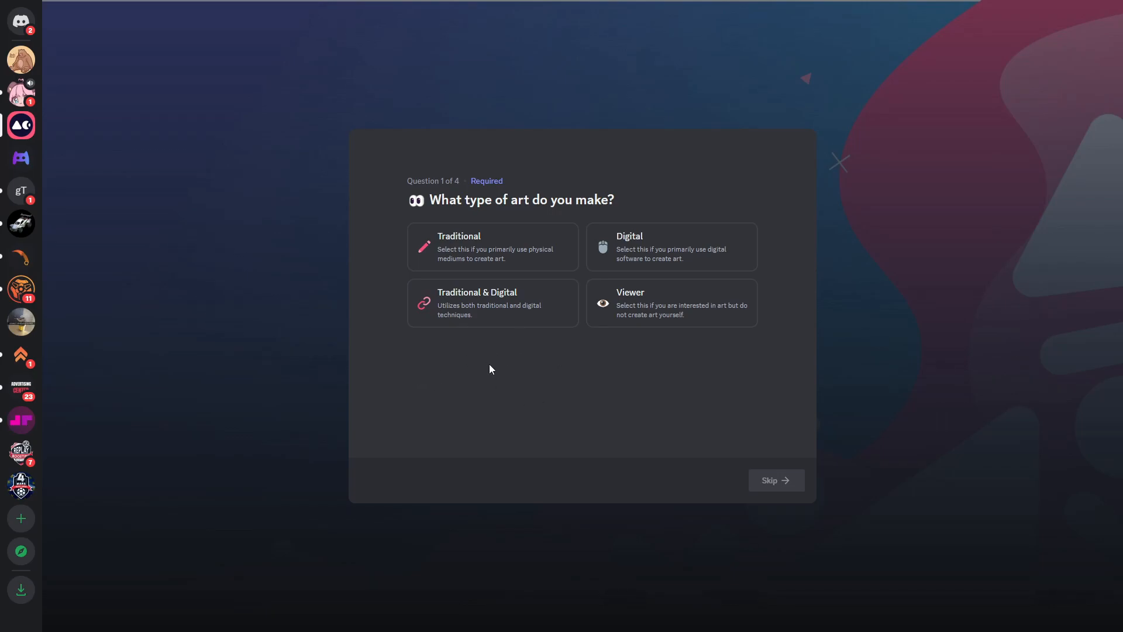
pyautogui.moveTo(437, 204)
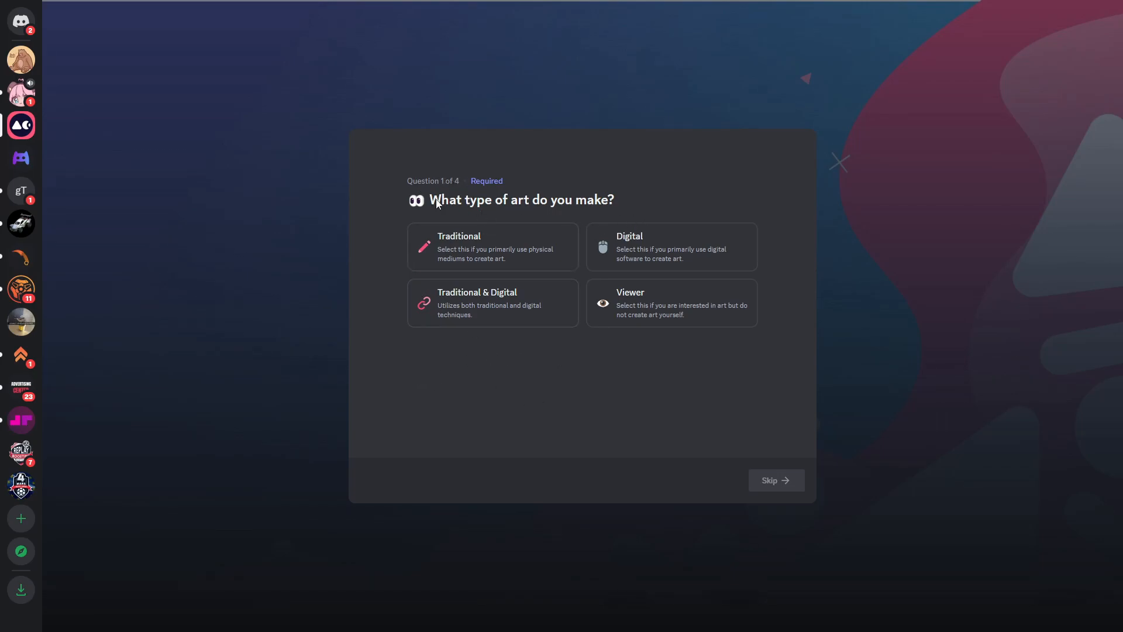
pyautogui.moveTo(644, 256)
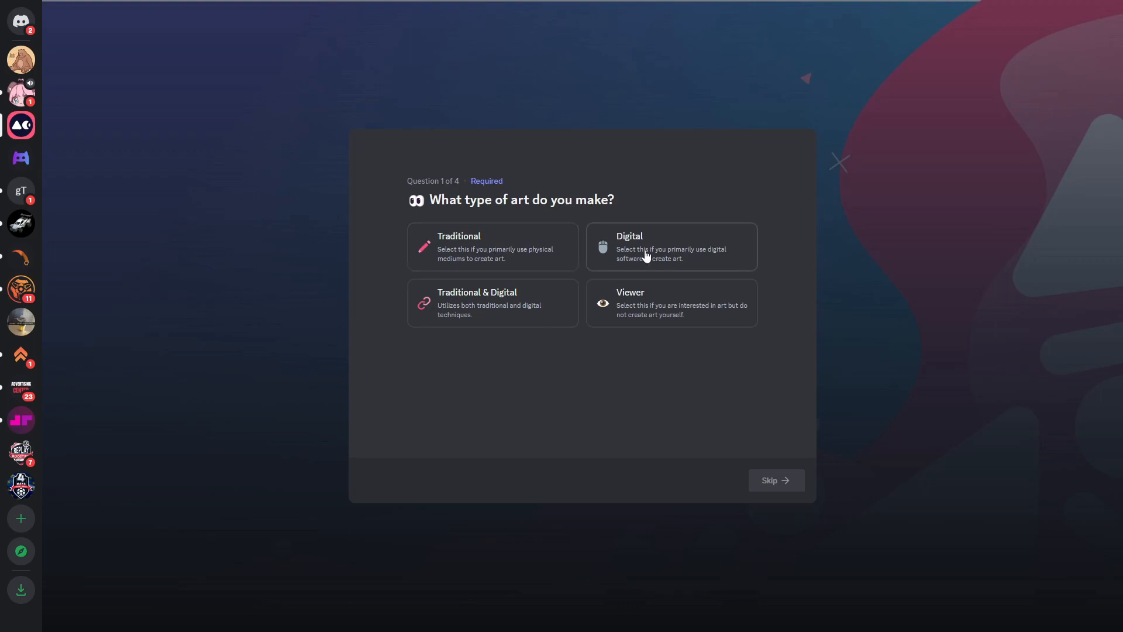
# Answer onboarding as a digital artist aged 18–20, skipping the notification roles.
pyautogui.click(670, 246)
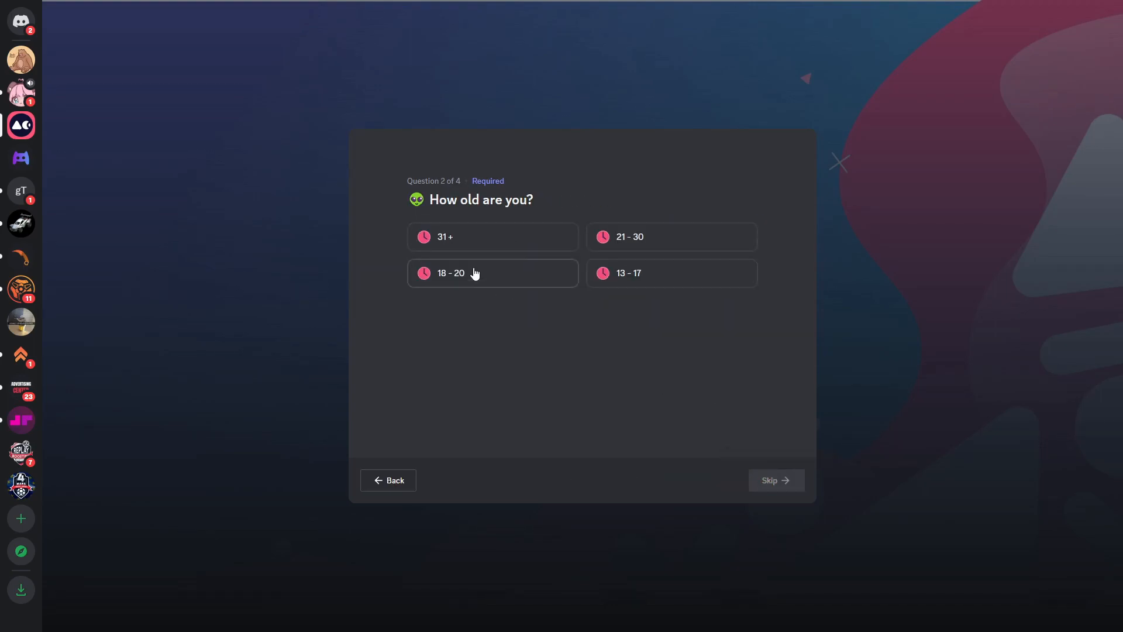
pyautogui.click(492, 273)
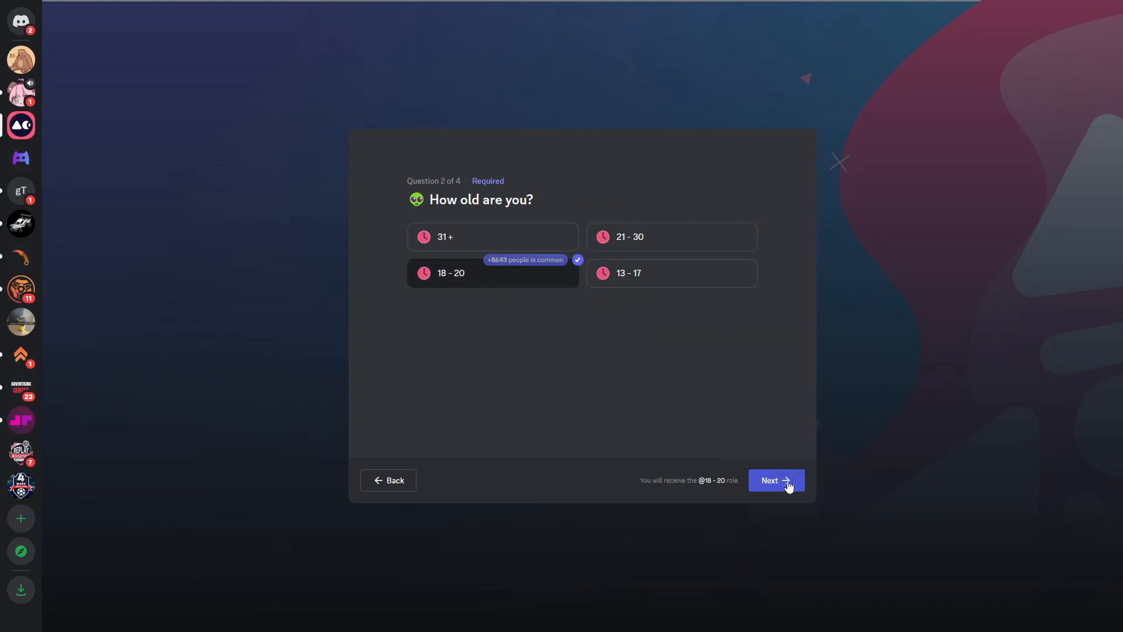
pyautogui.click(776, 479)
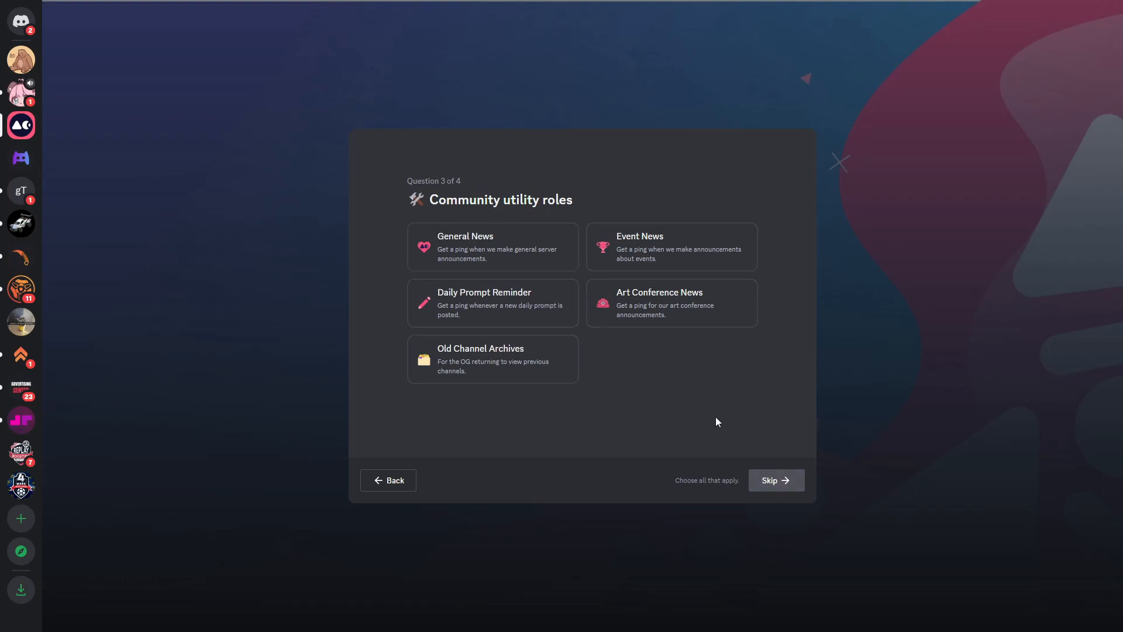
pyautogui.click(775, 480)
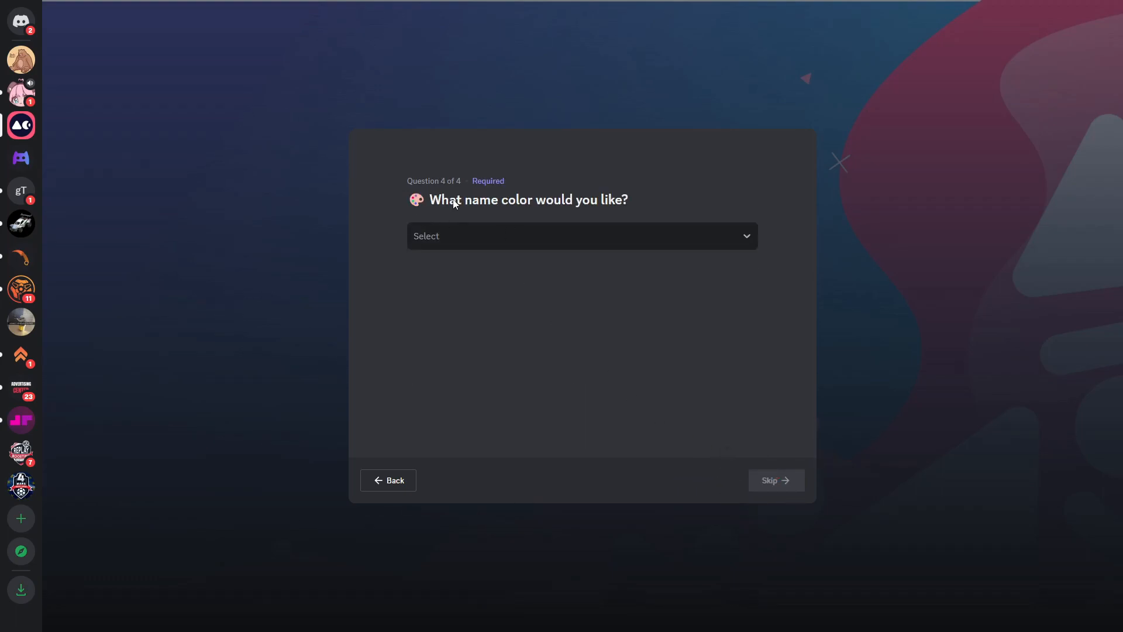
# Pick Maroon as the name colour and agree to Art Club's rules.
pyautogui.click(581, 236)
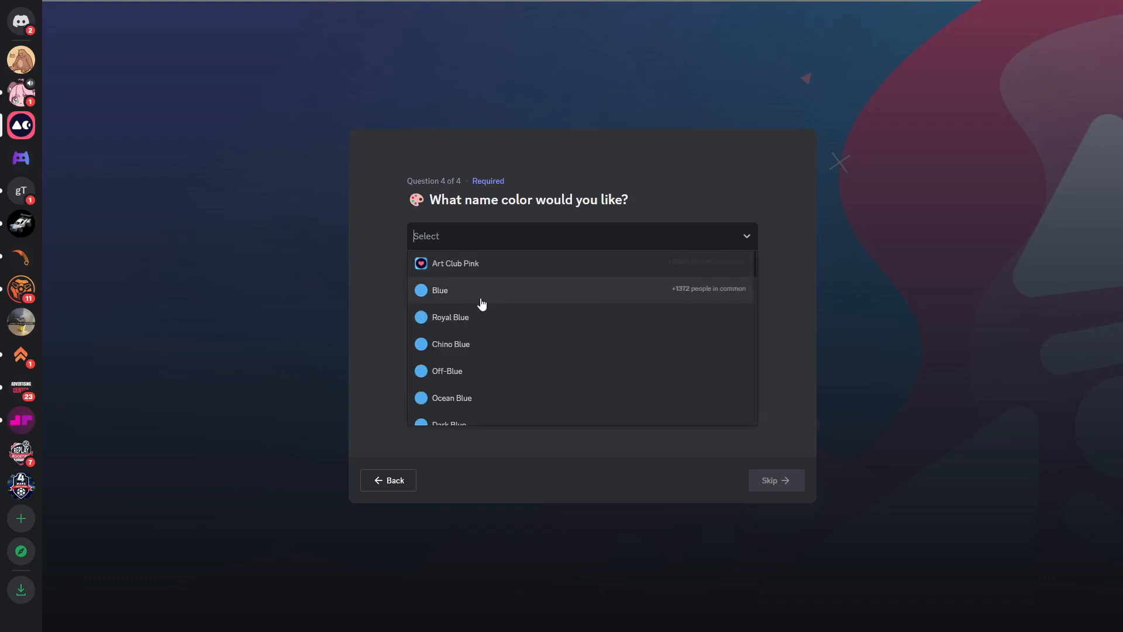
pyautogui.scroll(-3)
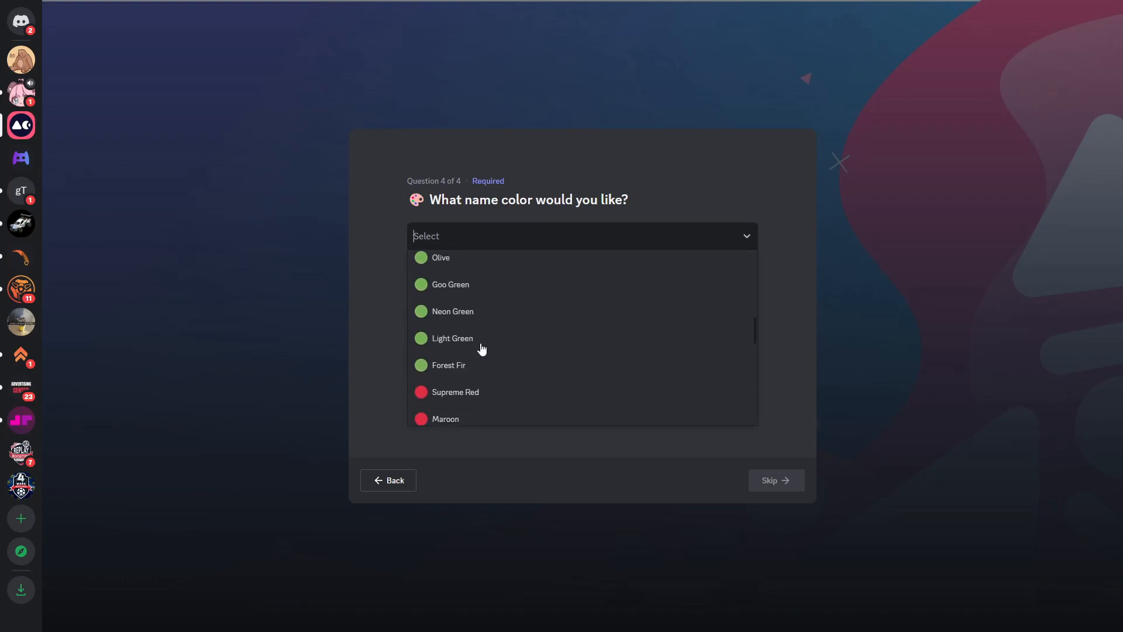
pyautogui.scroll(-3)
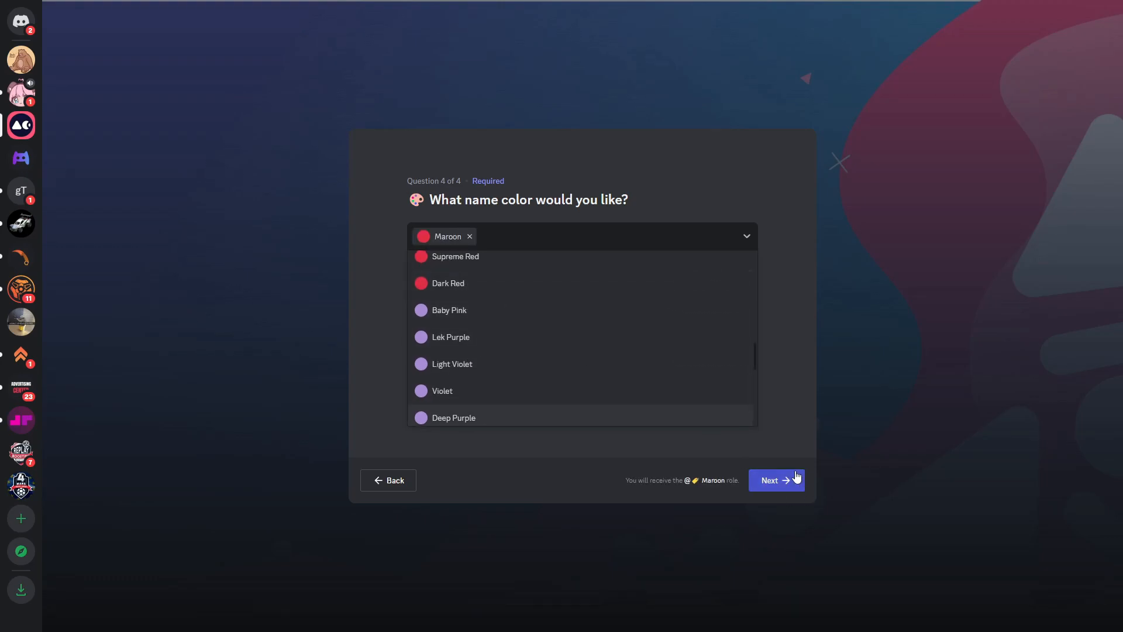
pyautogui.click(775, 479)
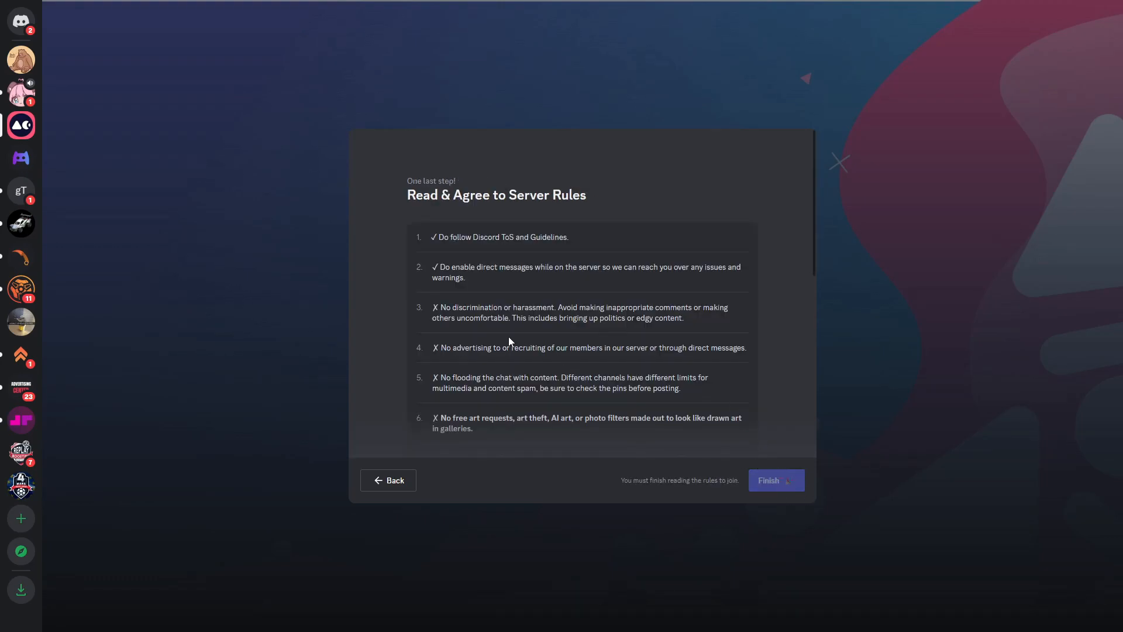
pyautogui.scroll(-3)
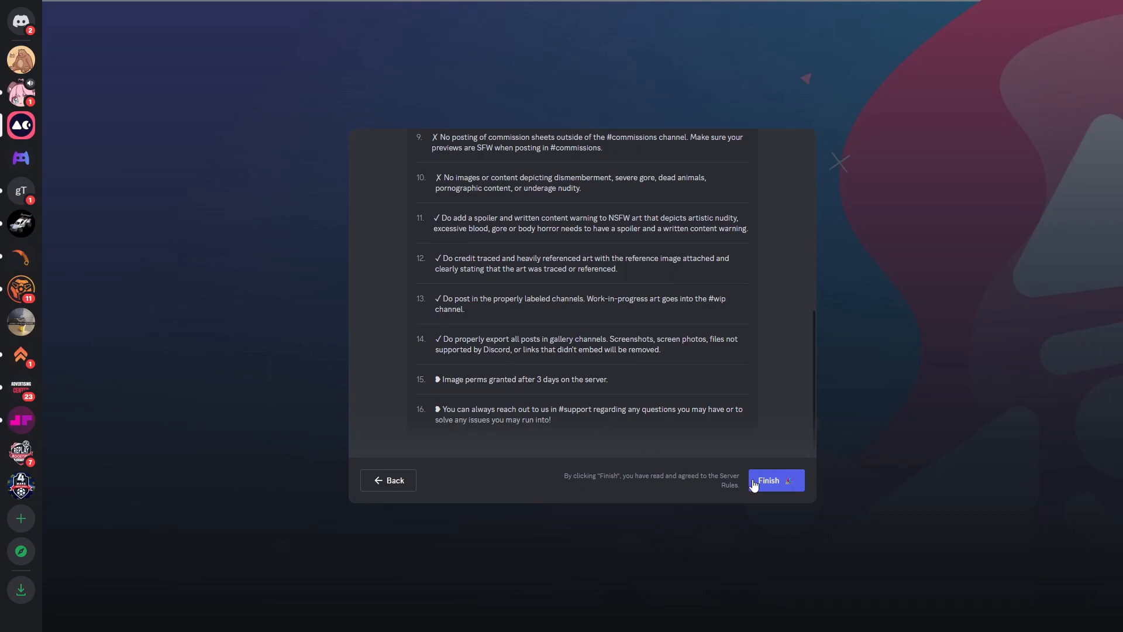
pyautogui.click(774, 480)
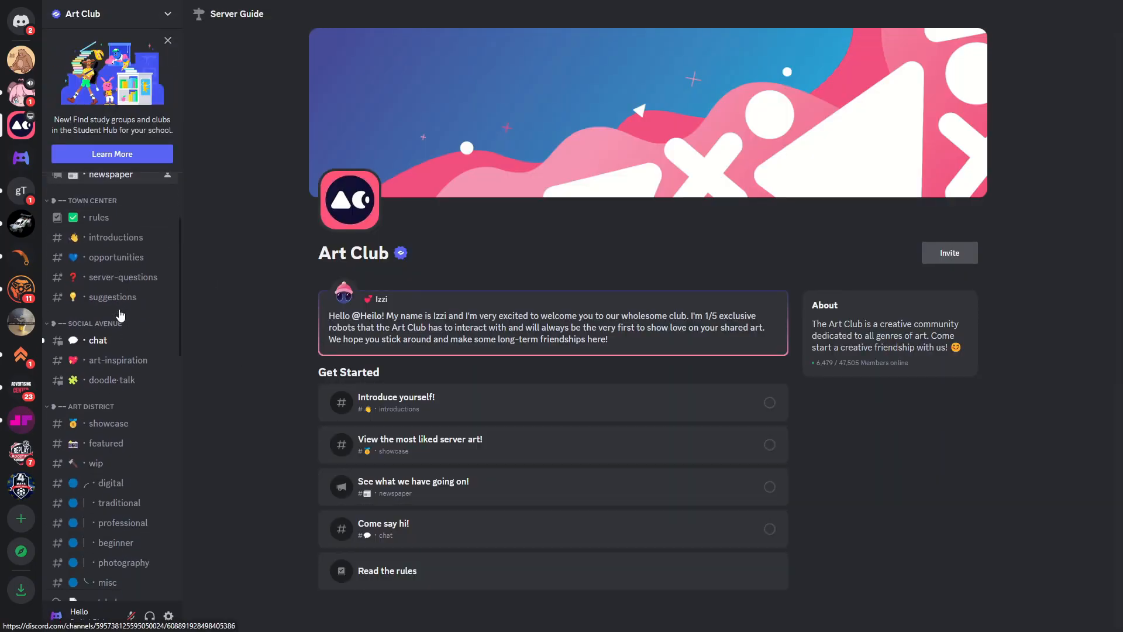
# Open Art Club's #chat channel and show its member list alongside the messages.
pyautogui.click(99, 339)
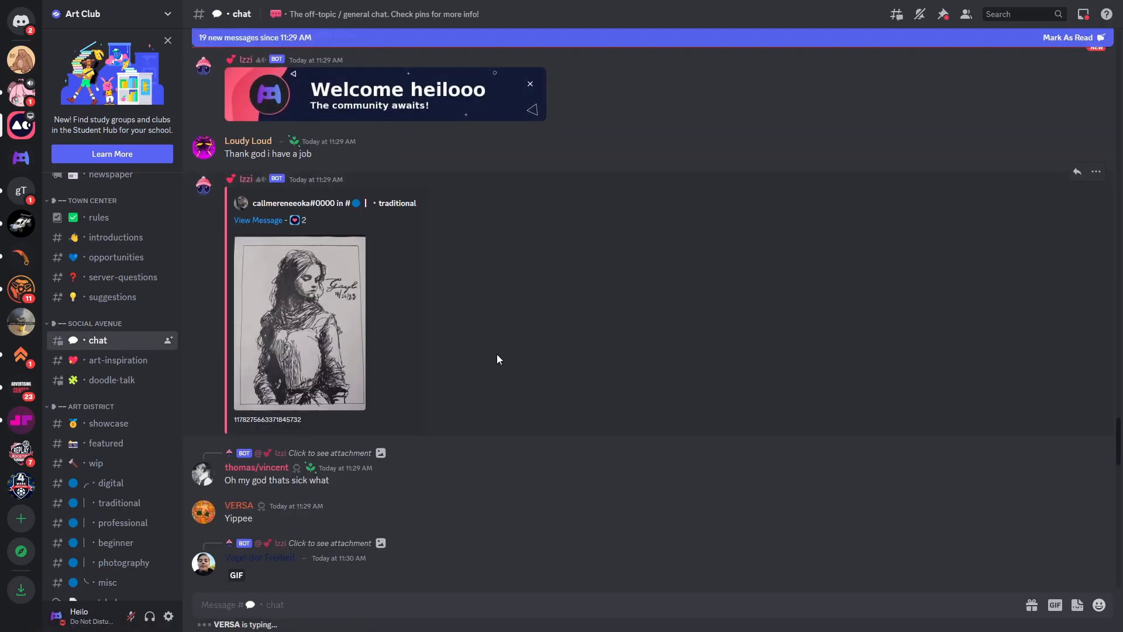
pyautogui.scroll(-3)
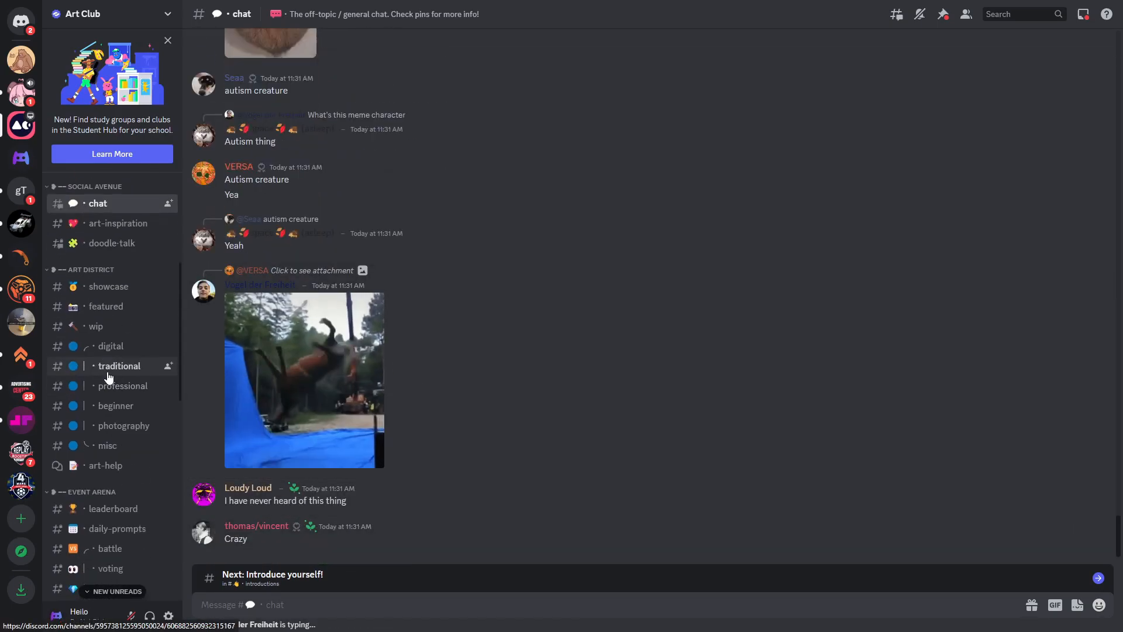
pyautogui.scroll(-3)
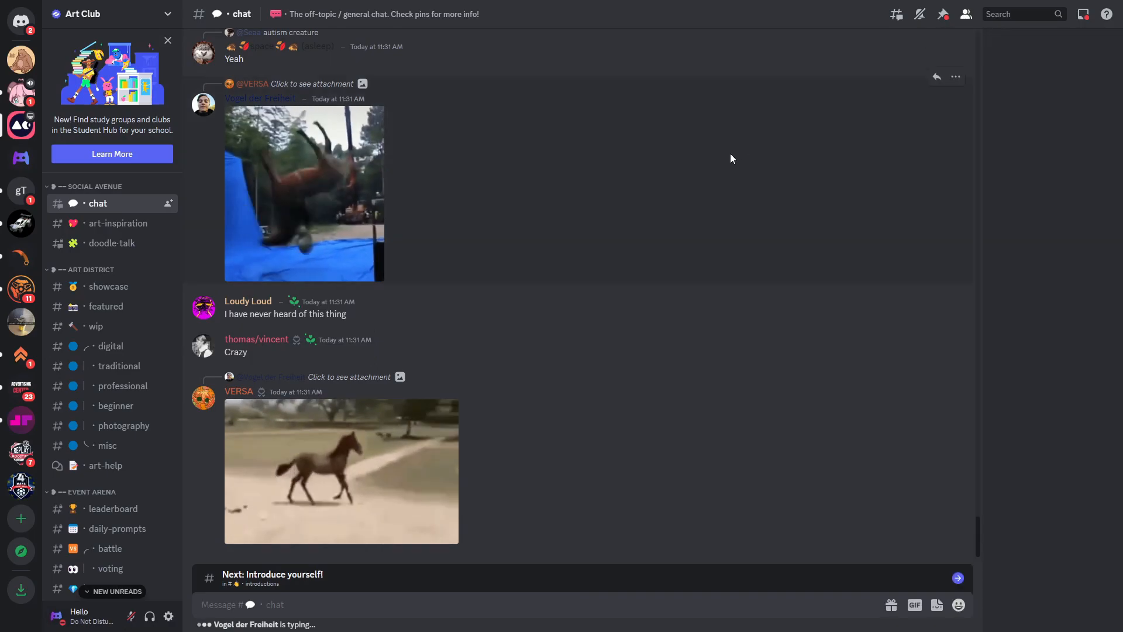
pyautogui.click(964, 13)
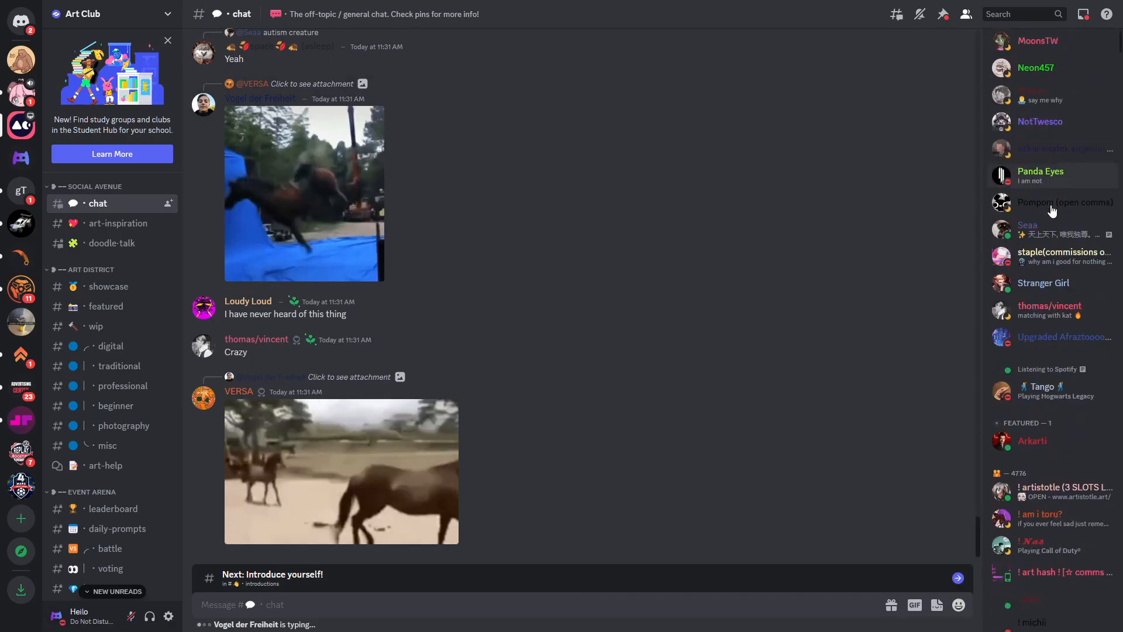
pyautogui.scroll(-3)
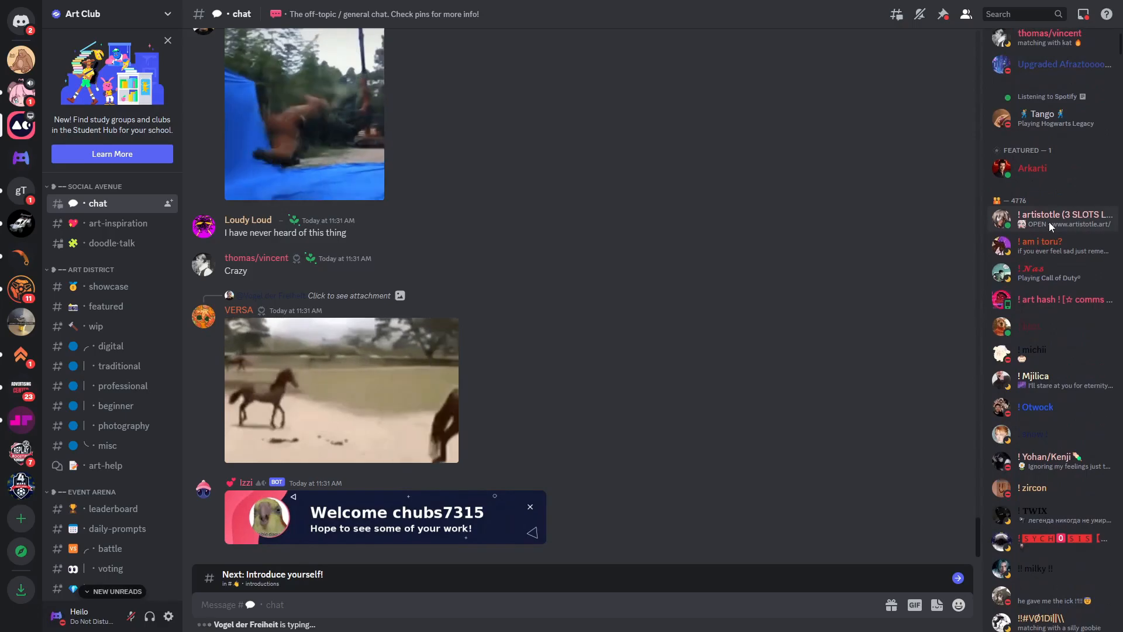
pyautogui.scroll(3)
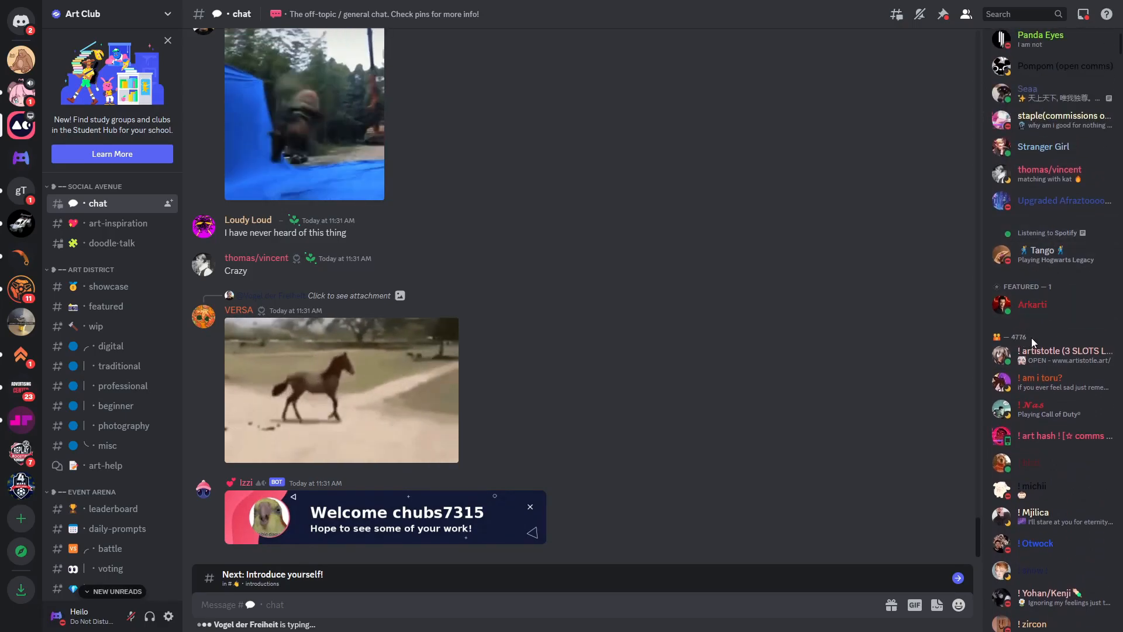
pyautogui.scroll(-3)
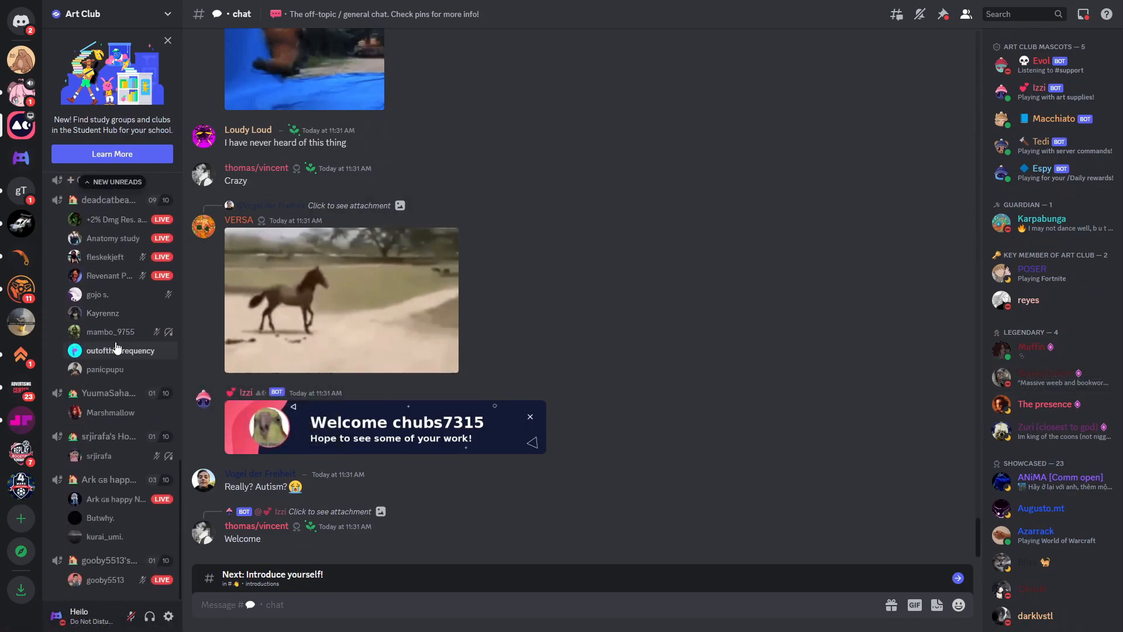
pyautogui.moveTo(118, 471)
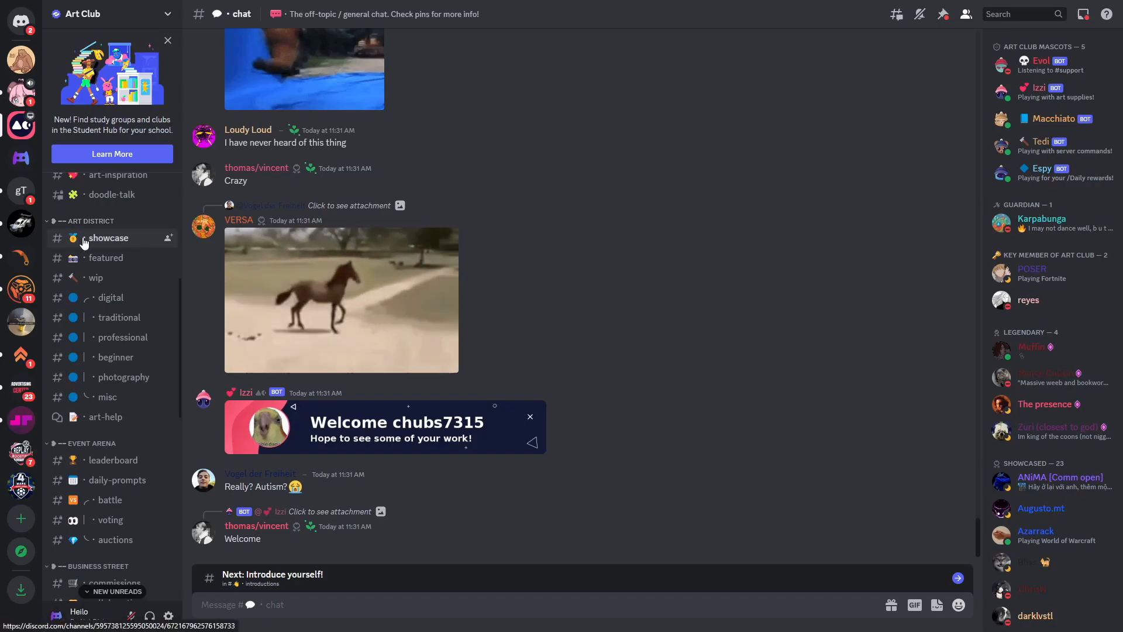
pyautogui.moveTo(106, 258)
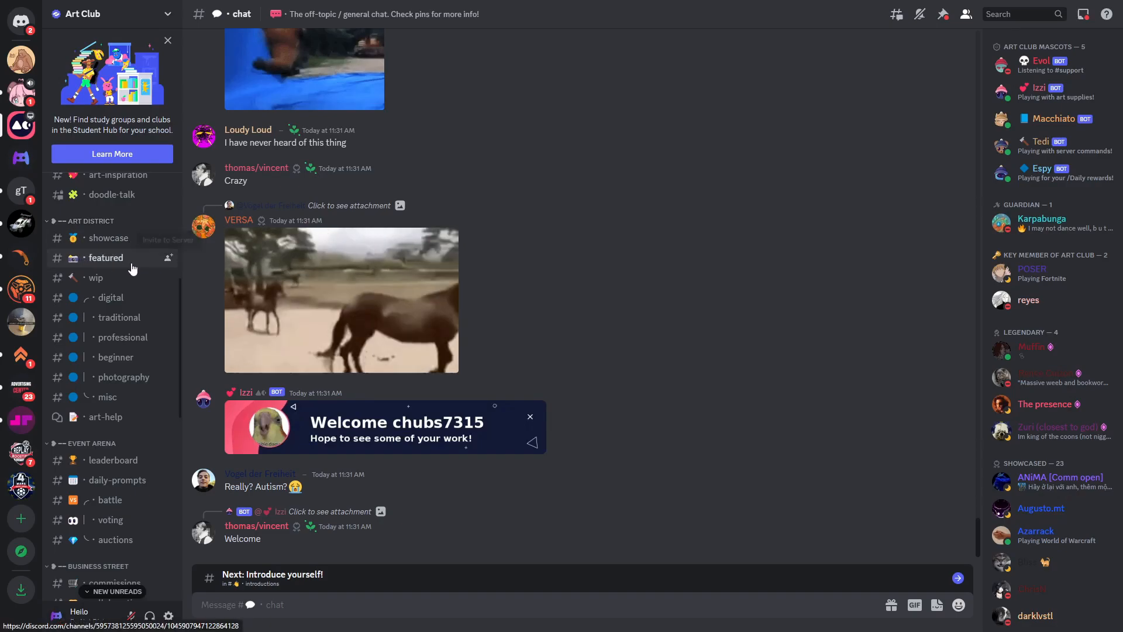
# Scroll through the messages in Art Club's #chat channel.
pyautogui.scroll(-3)
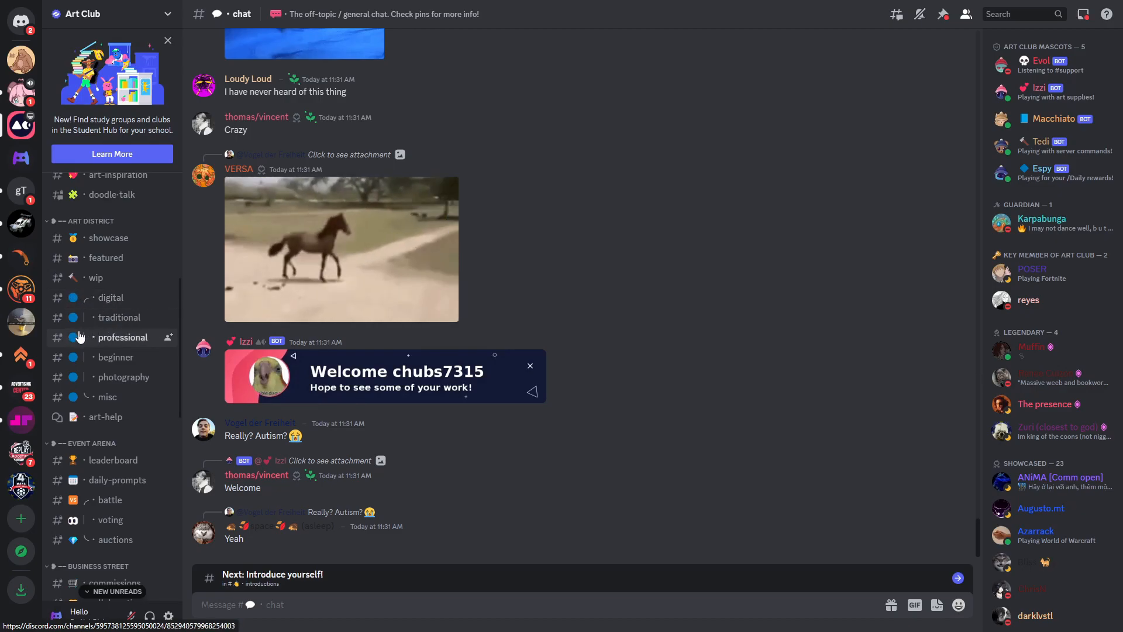
pyautogui.scroll(-3)
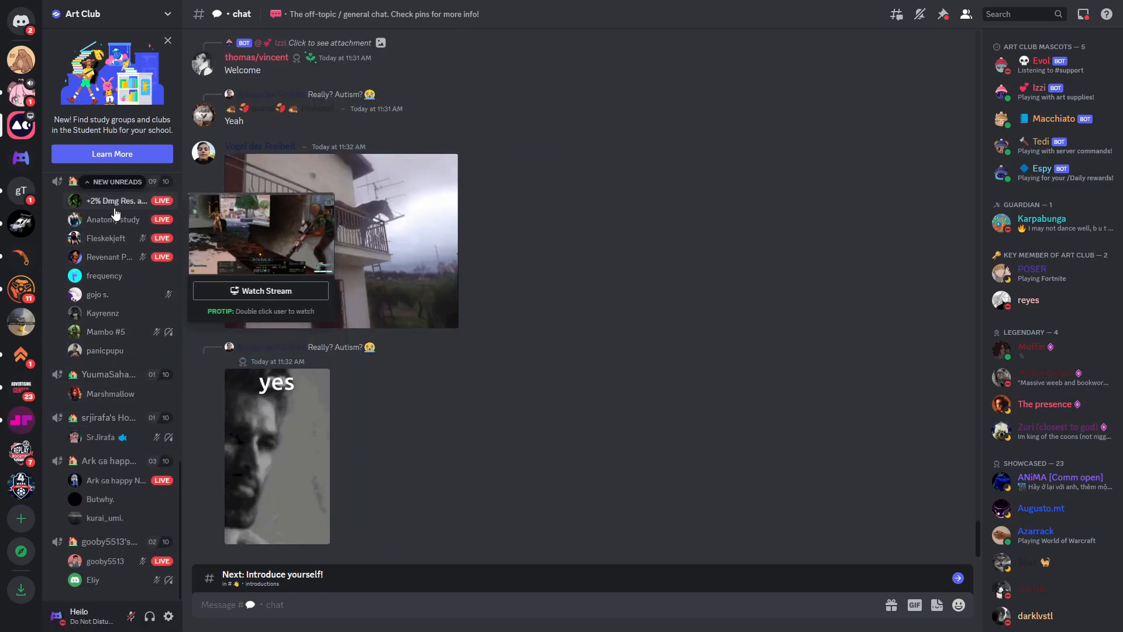
pyautogui.moveTo(107, 256)
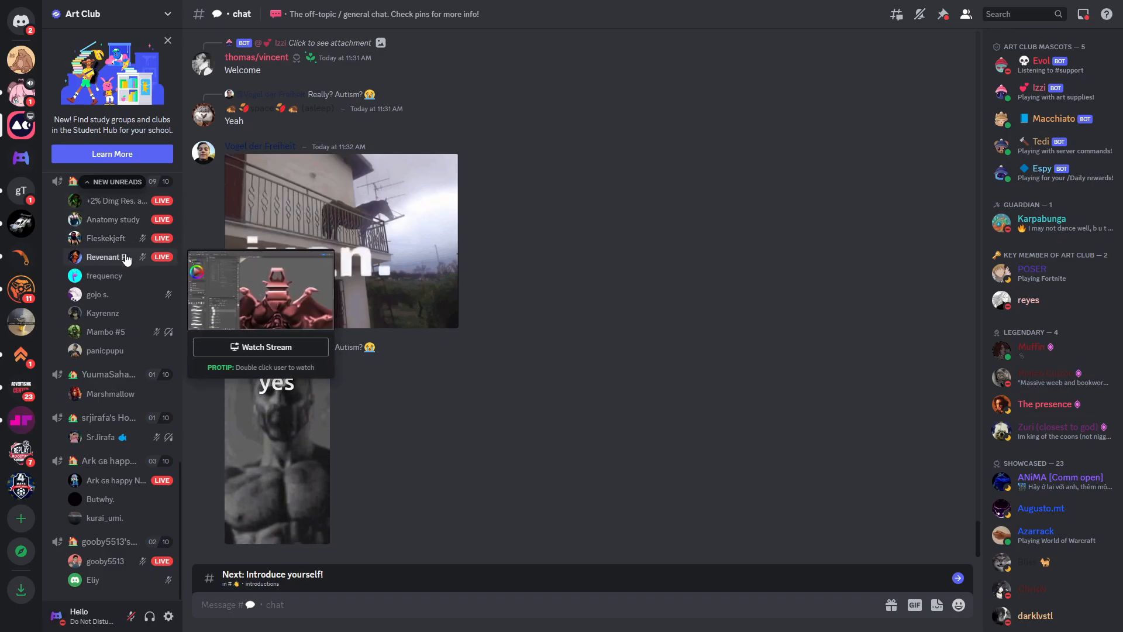
pyautogui.scroll(-3)
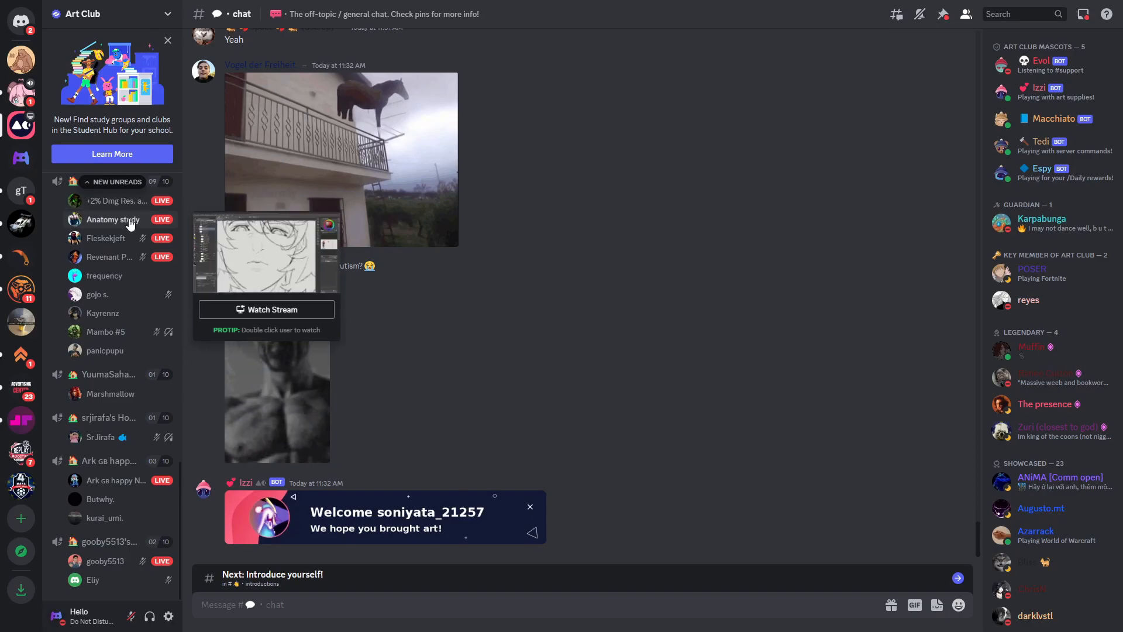
pyautogui.moveTo(110, 256)
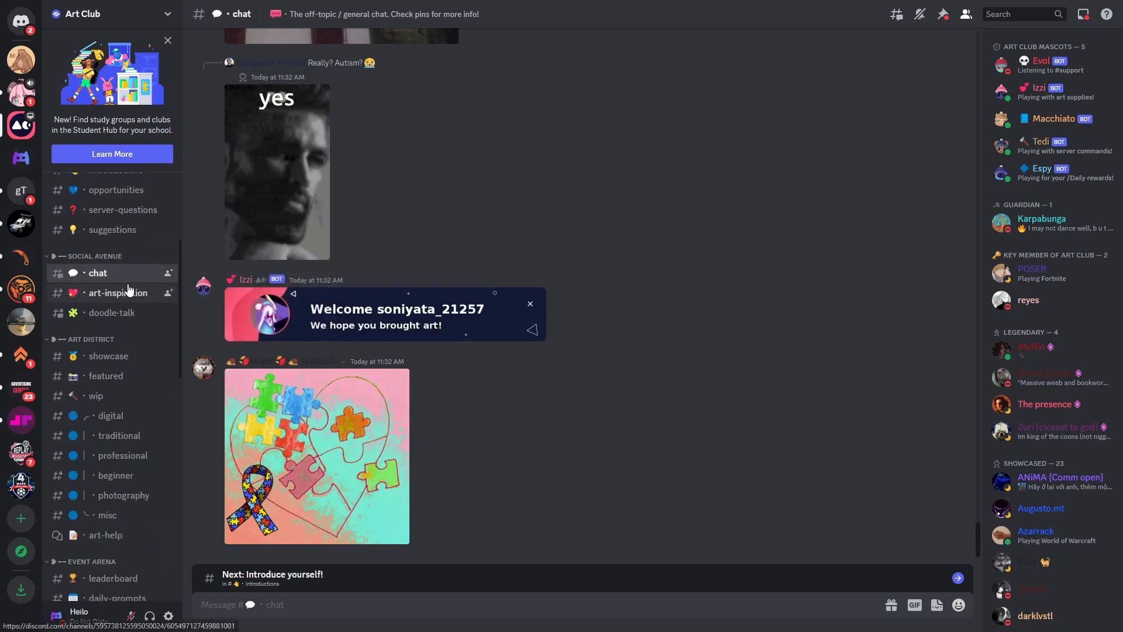
pyautogui.scroll(3)
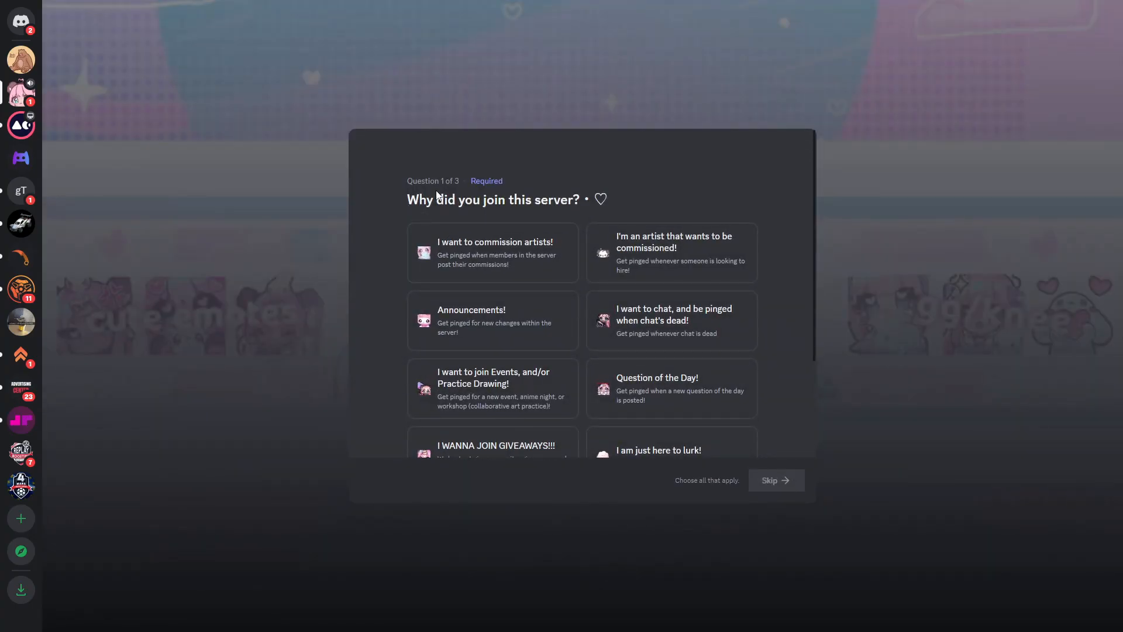
pyautogui.moveTo(427, 201)
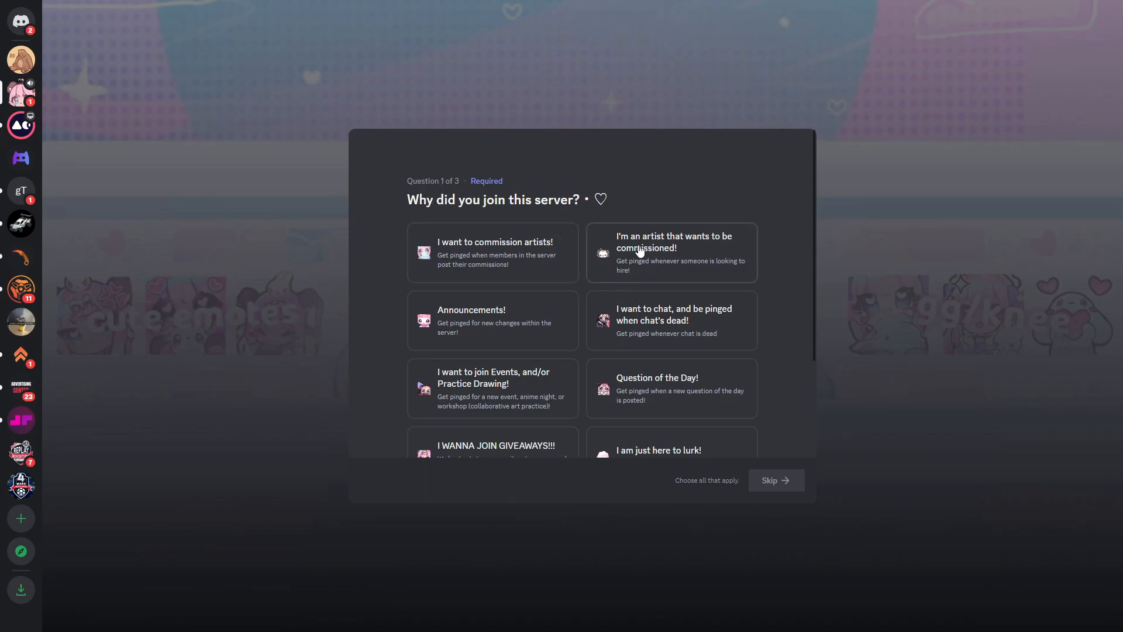
pyautogui.moveTo(464, 252)
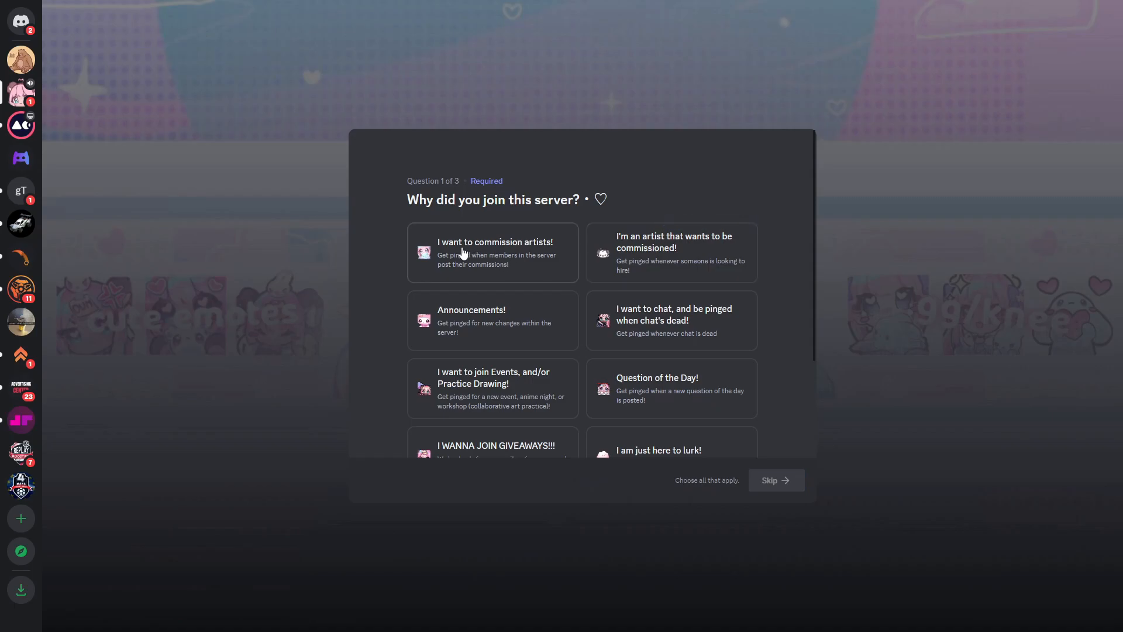
# Choose 'I am just here to lurk!', 'No Ping' and 'Ask for My Pronouns!', then accept the rules.
pyautogui.scroll(-3)
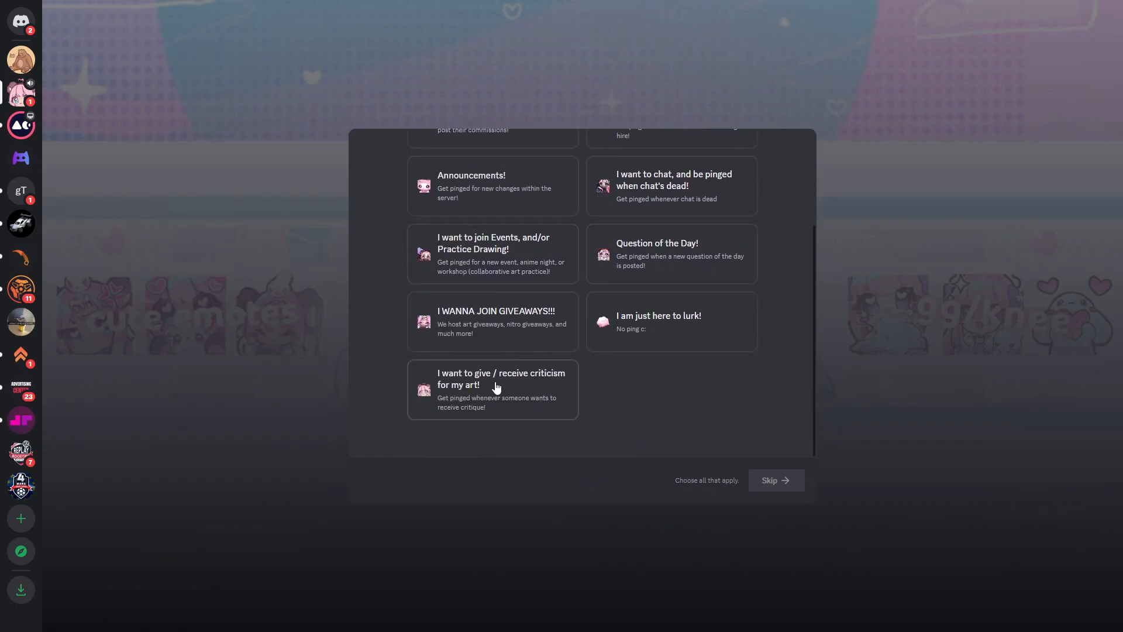
pyautogui.click(670, 322)
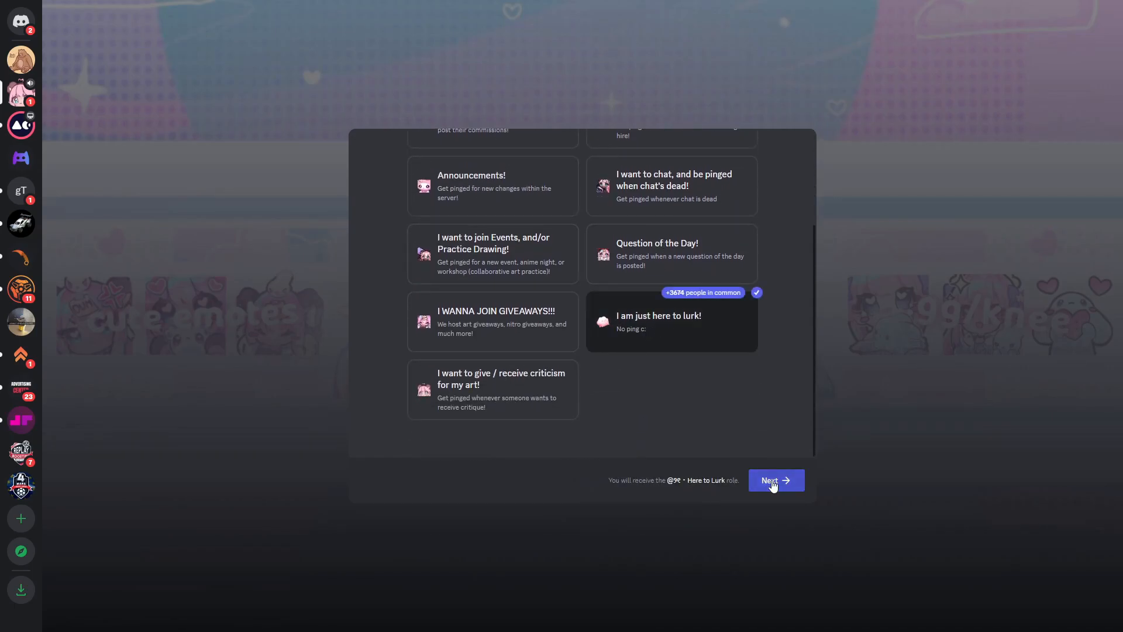
pyautogui.click(776, 479)
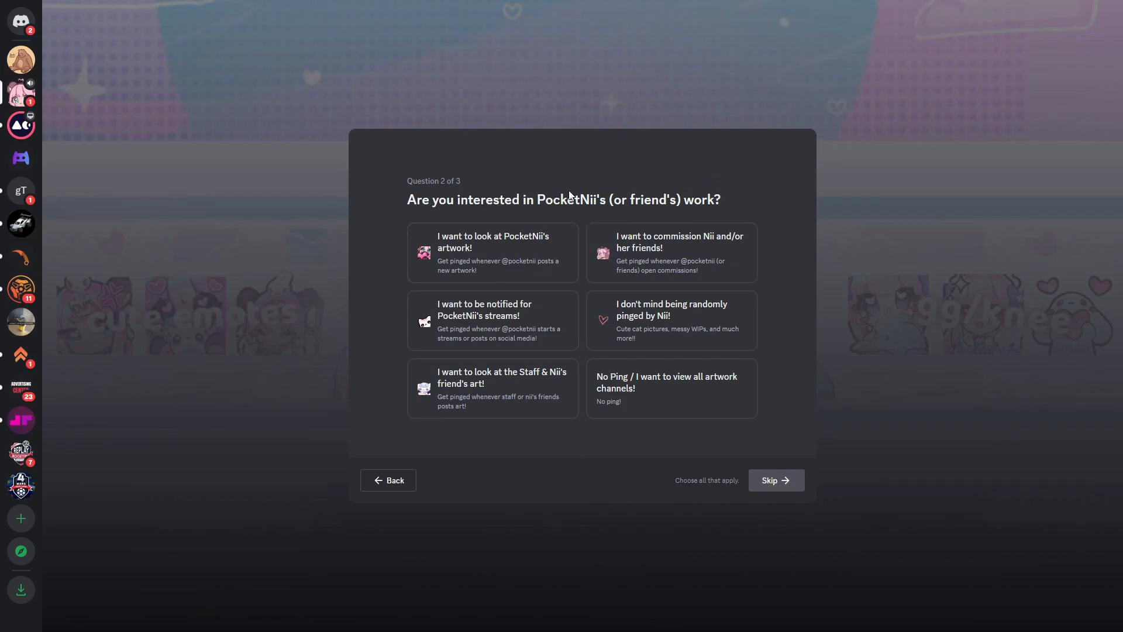
pyautogui.moveTo(672, 389)
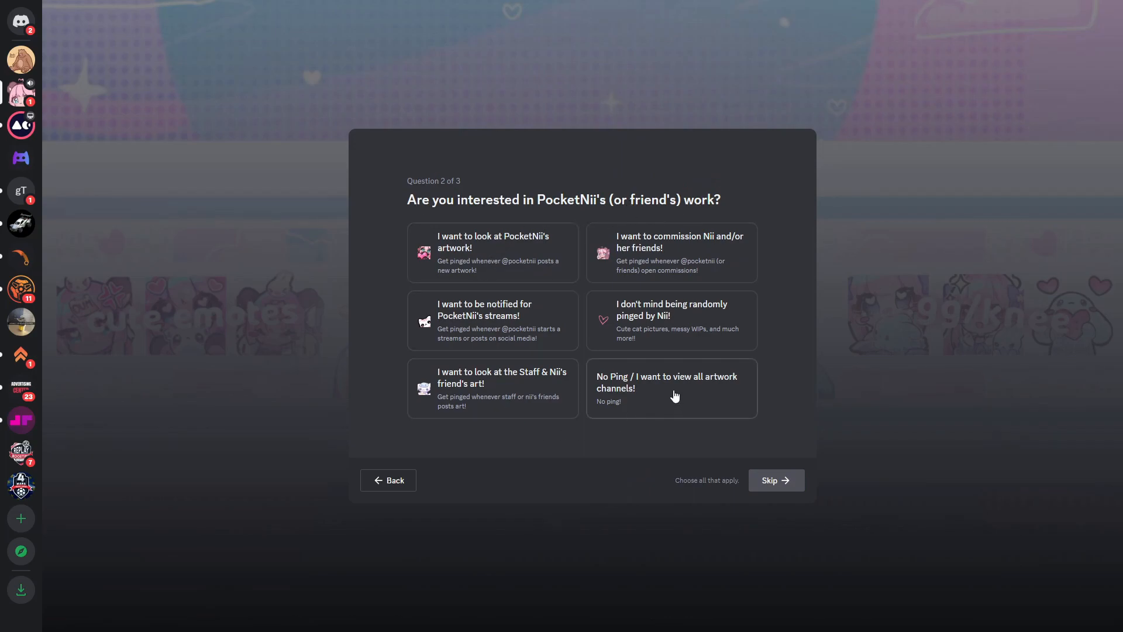
pyautogui.click(670, 387)
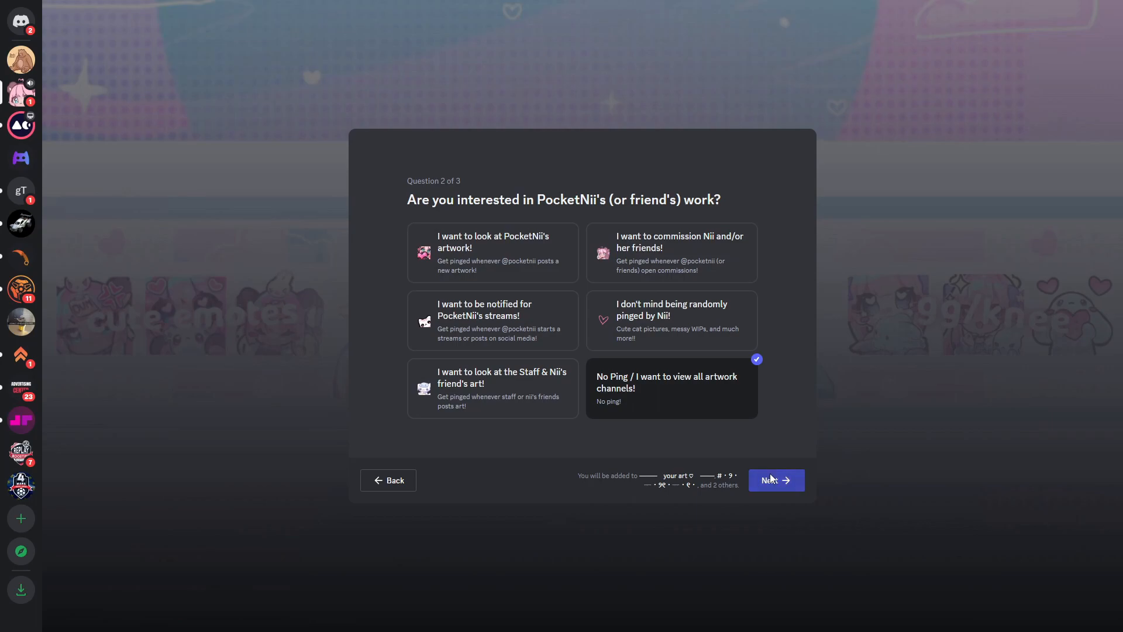
pyautogui.click(775, 480)
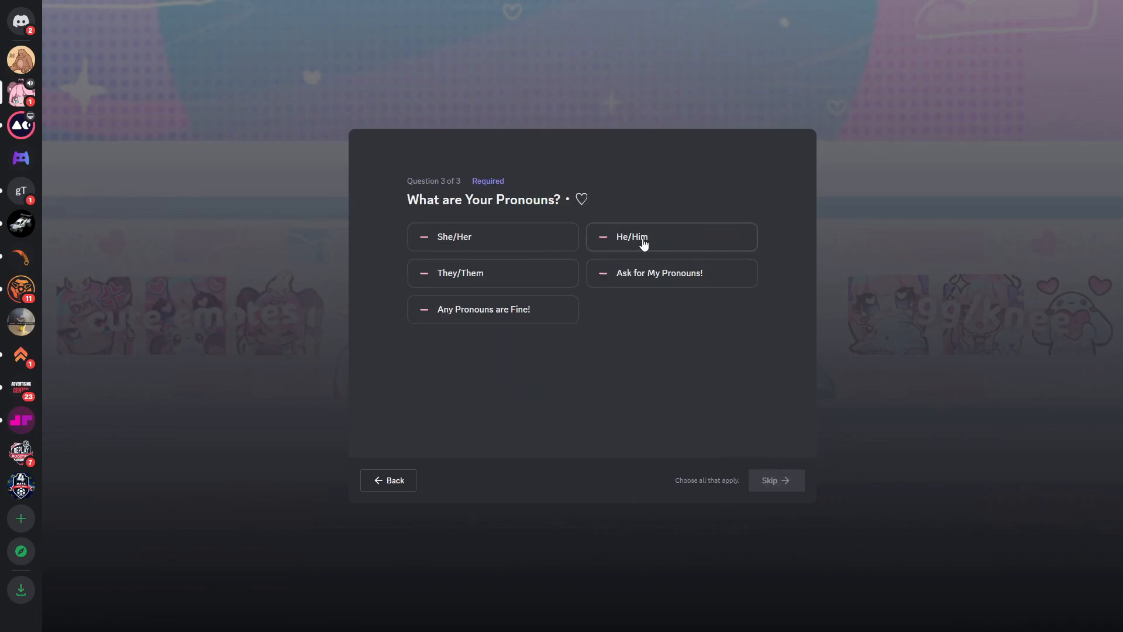
pyautogui.click(671, 273)
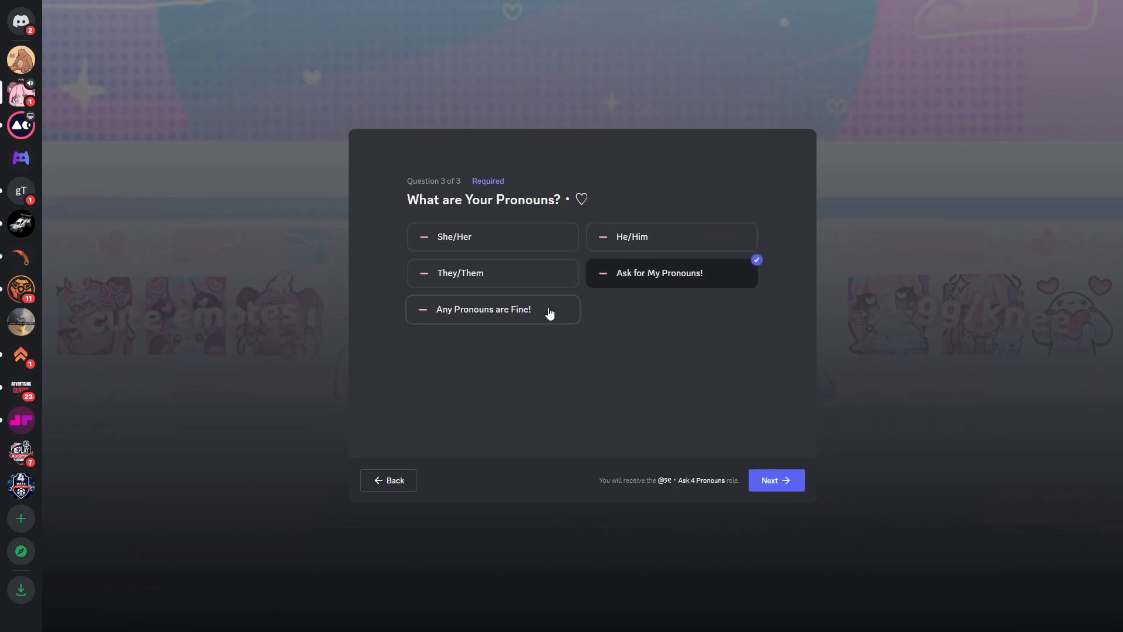
pyautogui.click(775, 479)
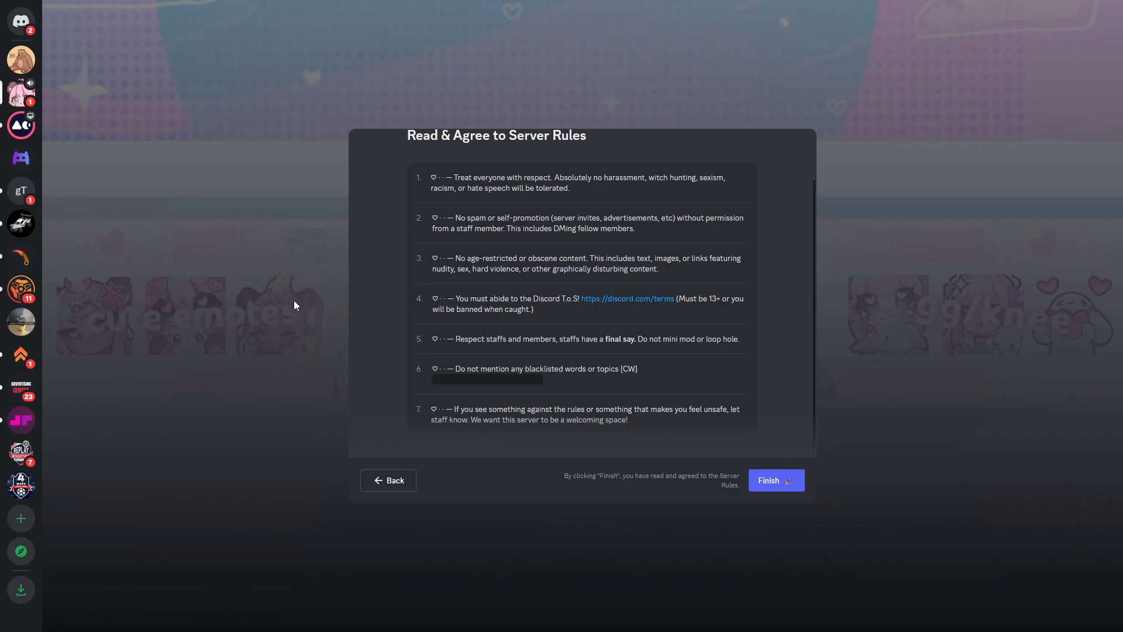
pyautogui.click(776, 480)
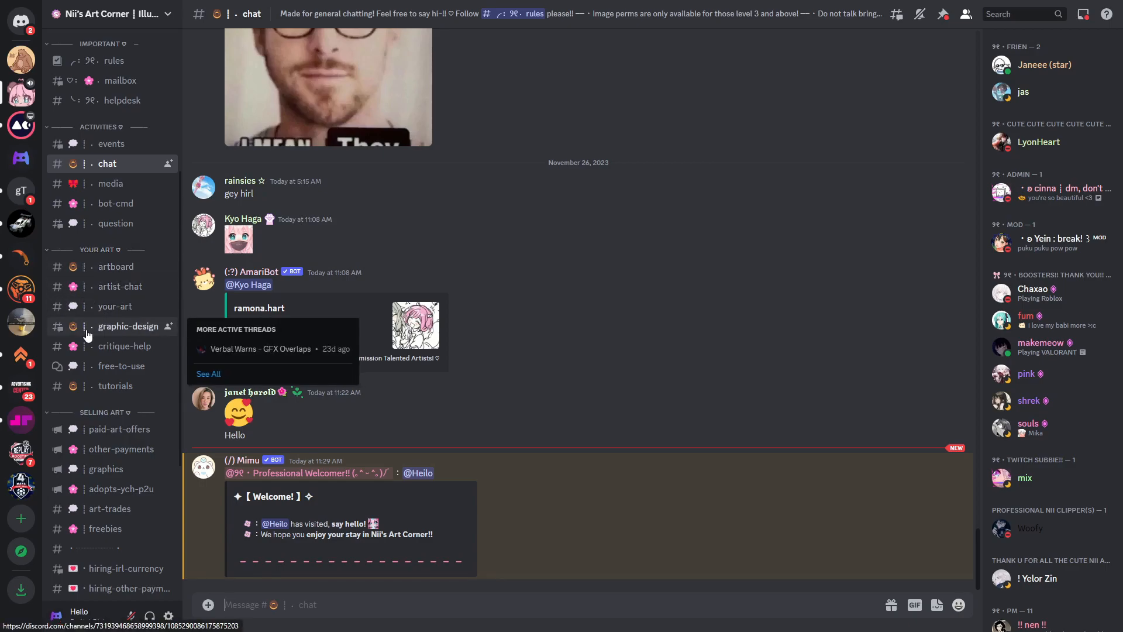
# Open #graphic-design in Nii's Art Corner and scroll through the channel list.
pyautogui.click(128, 326)
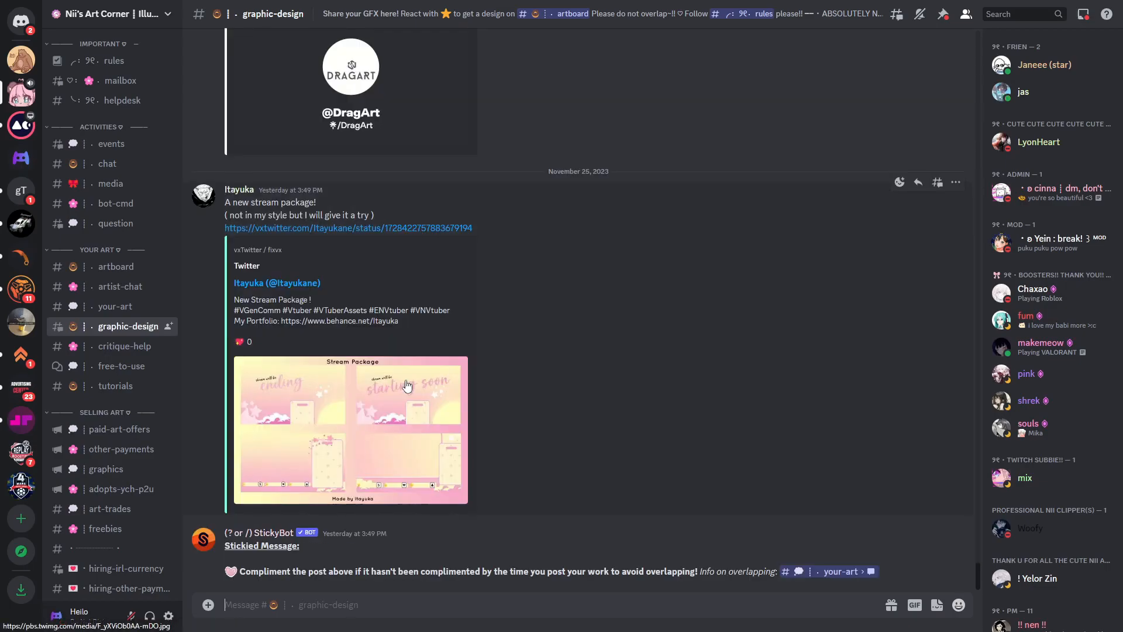
pyautogui.scroll(-3)
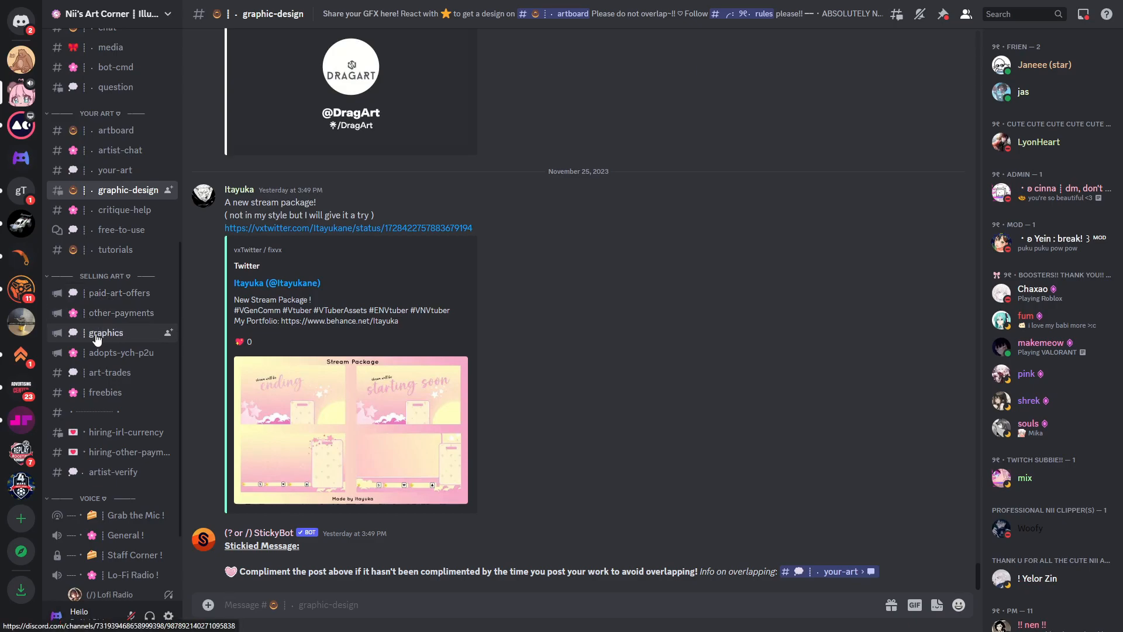
pyautogui.moveTo(105, 394)
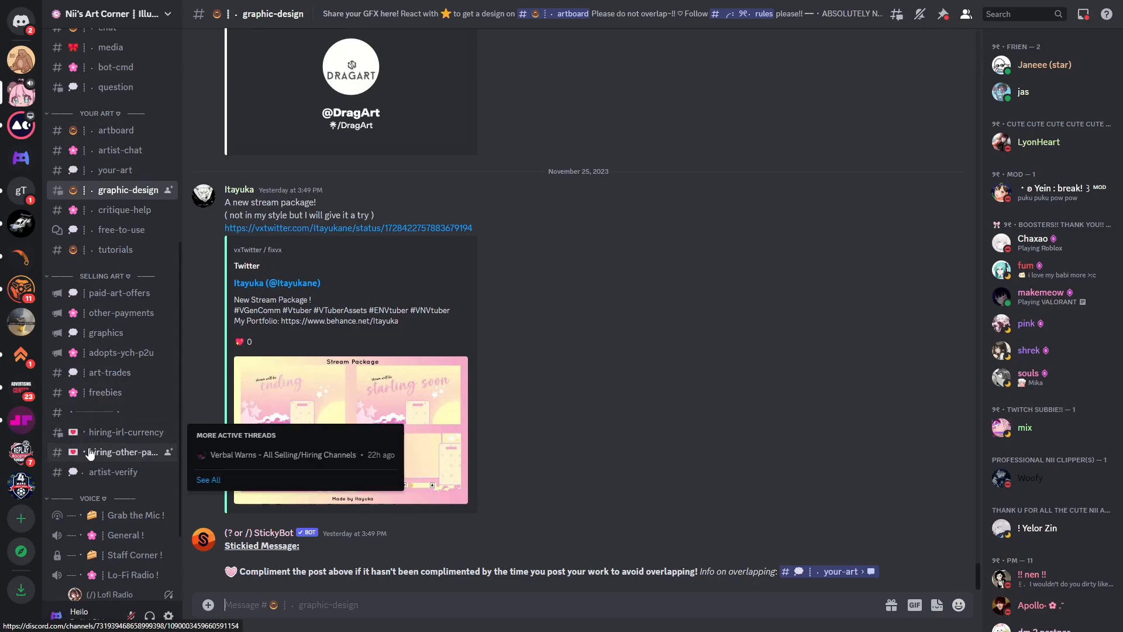
pyautogui.moveTo(122, 432)
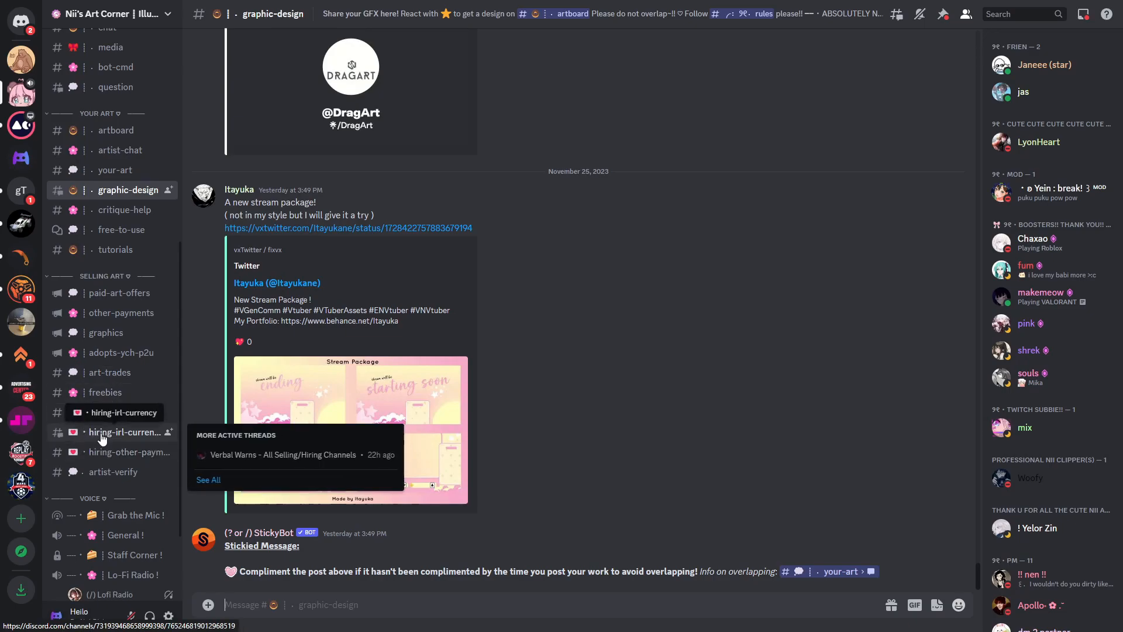
pyautogui.scroll(-3)
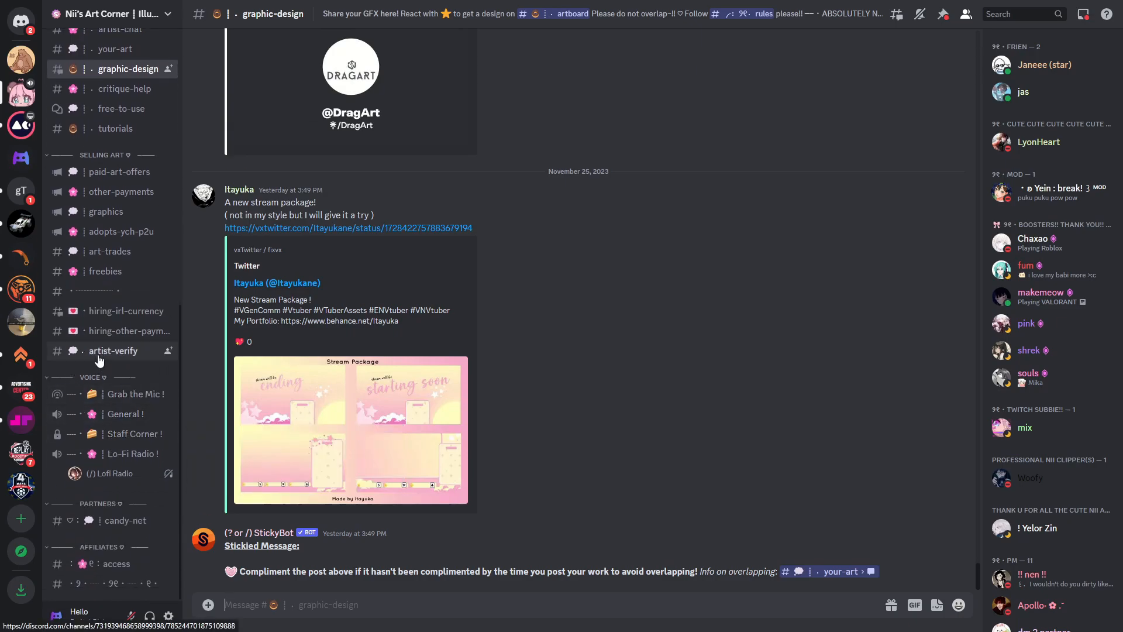
pyautogui.moveTo(108, 360)
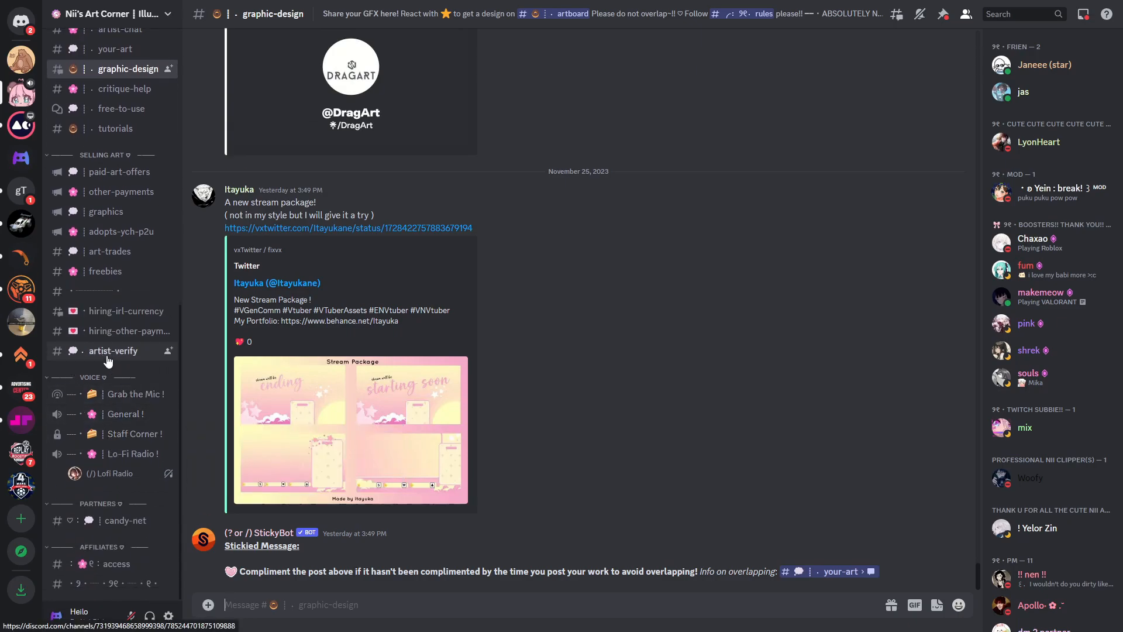
pyautogui.scroll(3)
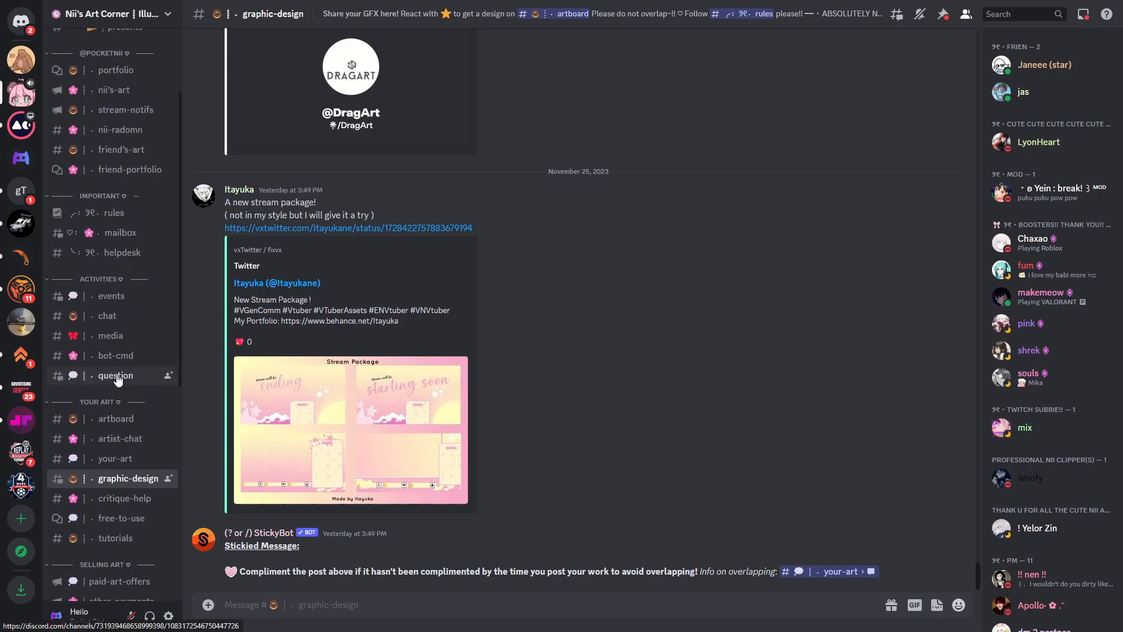
pyautogui.scroll(3)
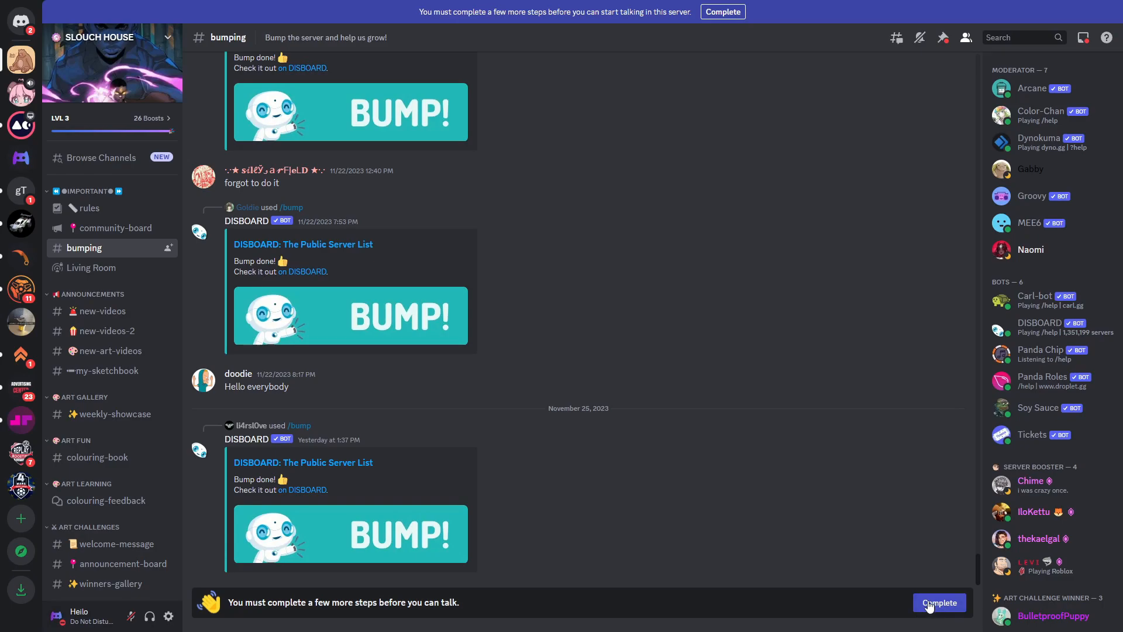
# Tick 'I have read and agree to the rules' for Slouch House and submit.
pyautogui.click(939, 603)
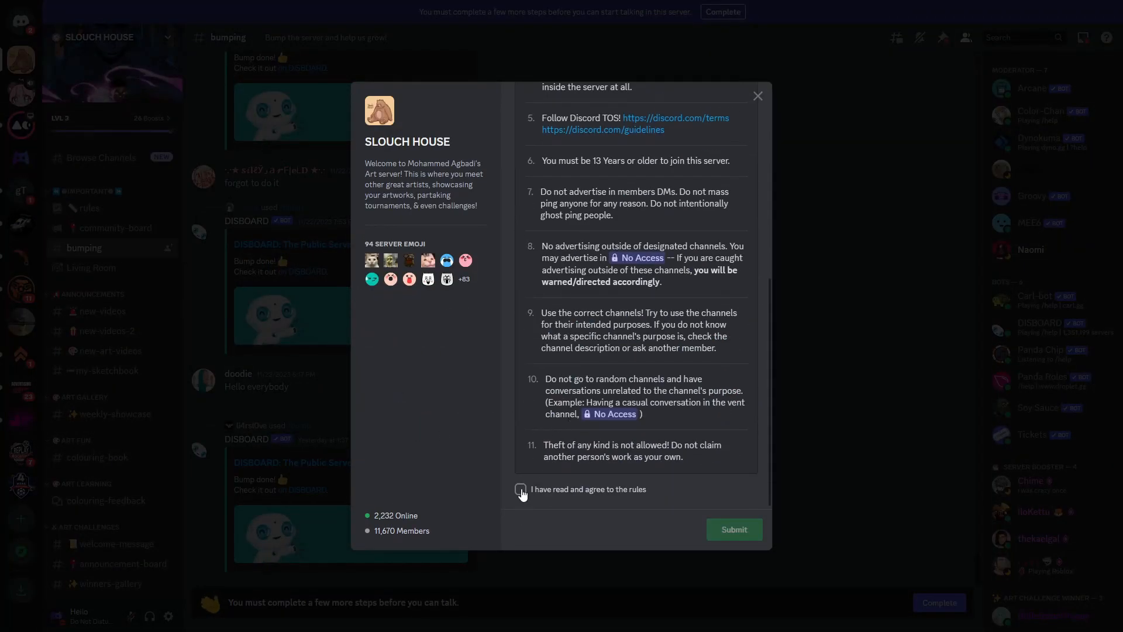
pyautogui.click(520, 489)
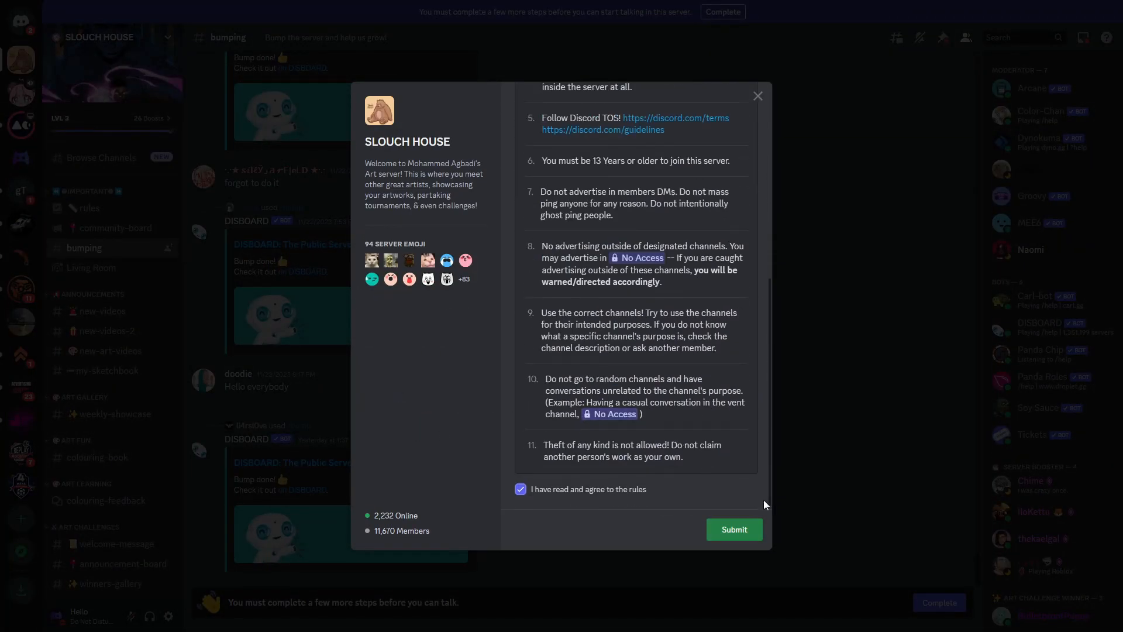
pyautogui.click(733, 529)
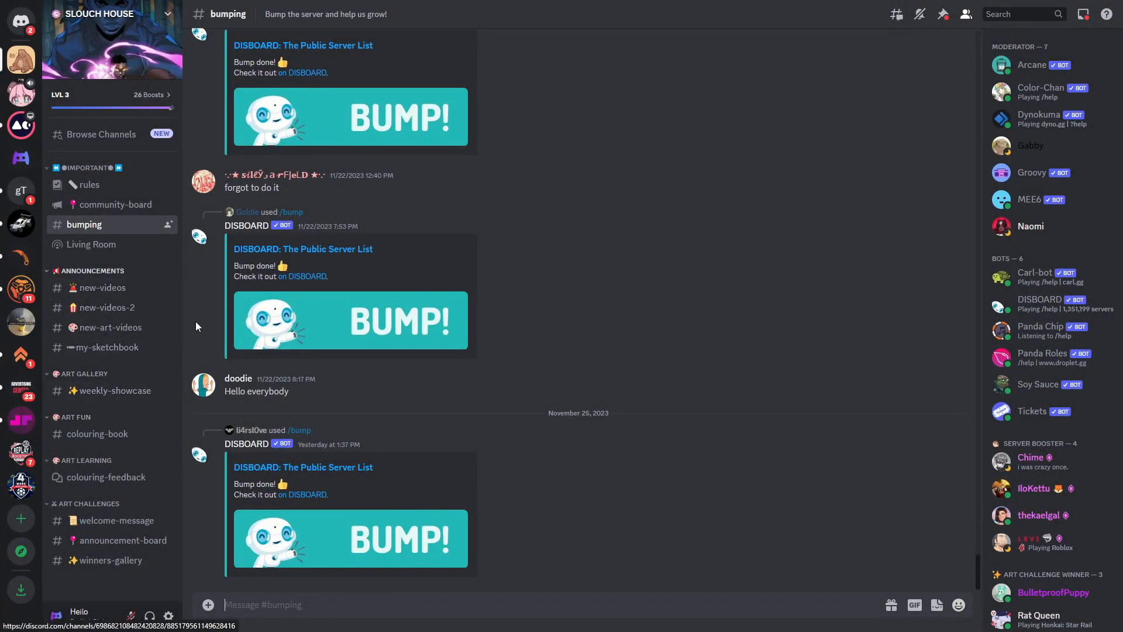
pyautogui.moveTo(105, 278)
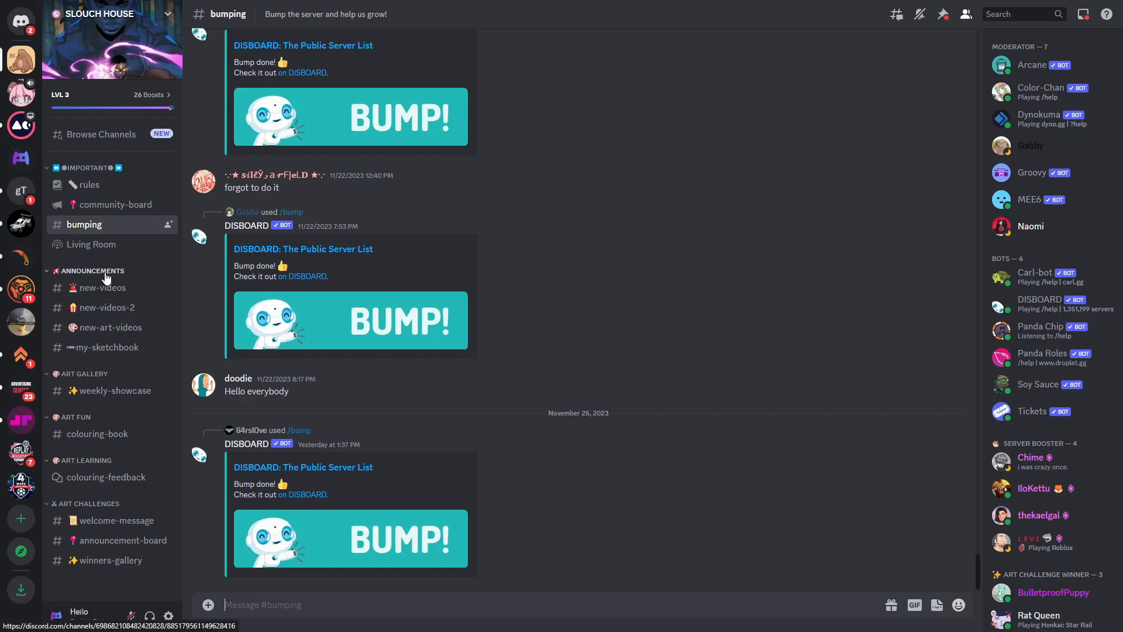
pyautogui.moveTo(117, 539)
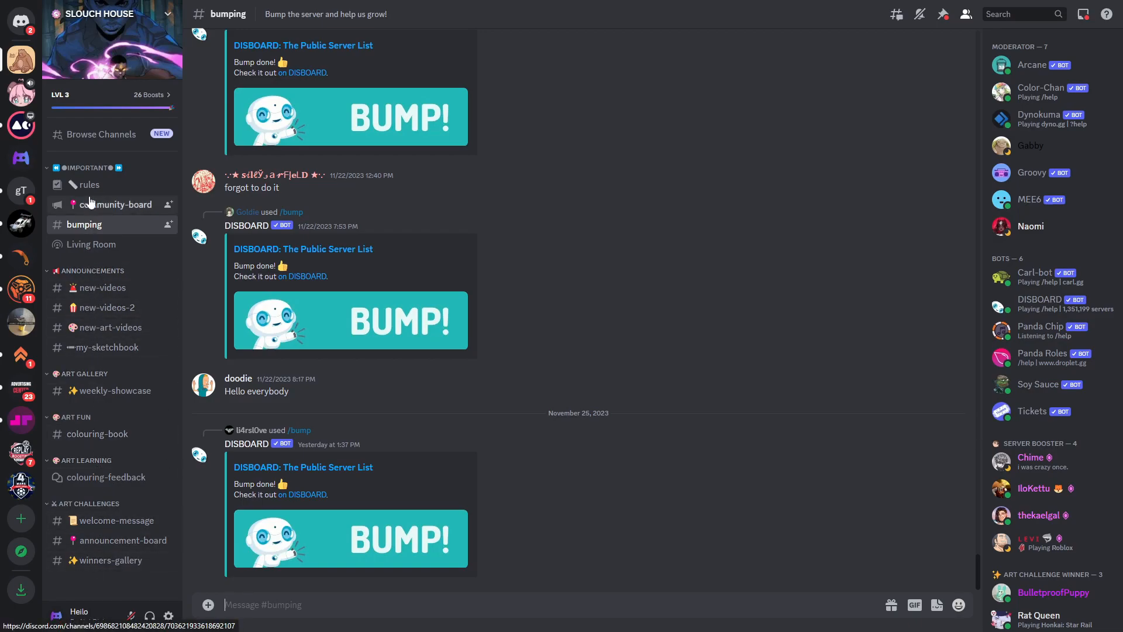
# Browse my-sketchbook, new-videos-2 and new-videos, ending in the colouring-feedback forum.
pyautogui.click(99, 133)
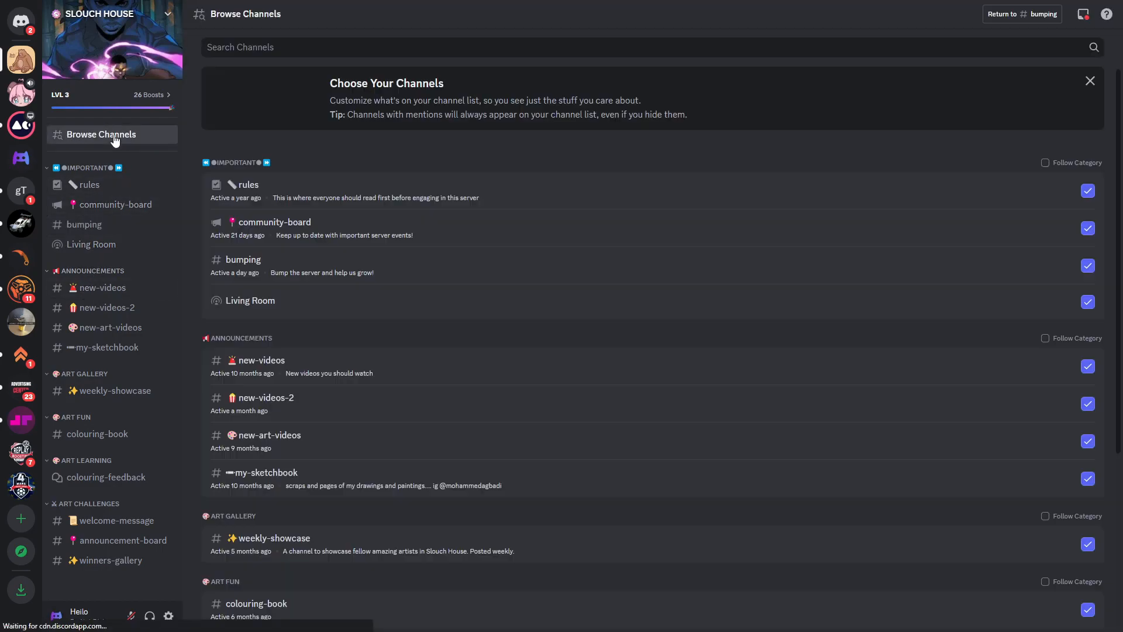
pyautogui.scroll(-3)
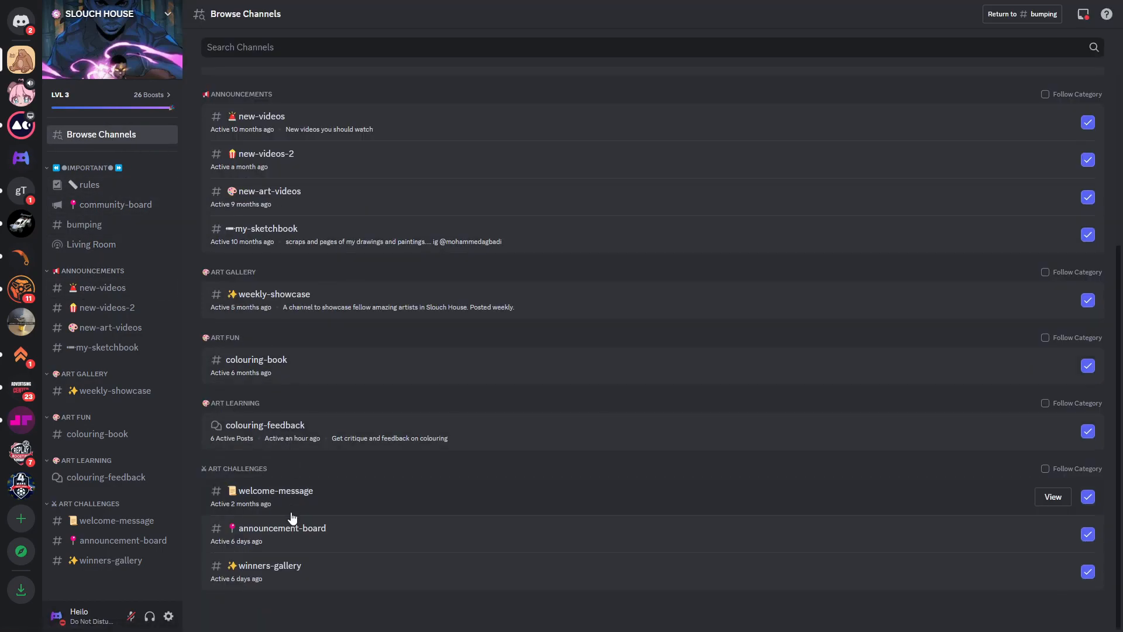
pyautogui.scroll(3)
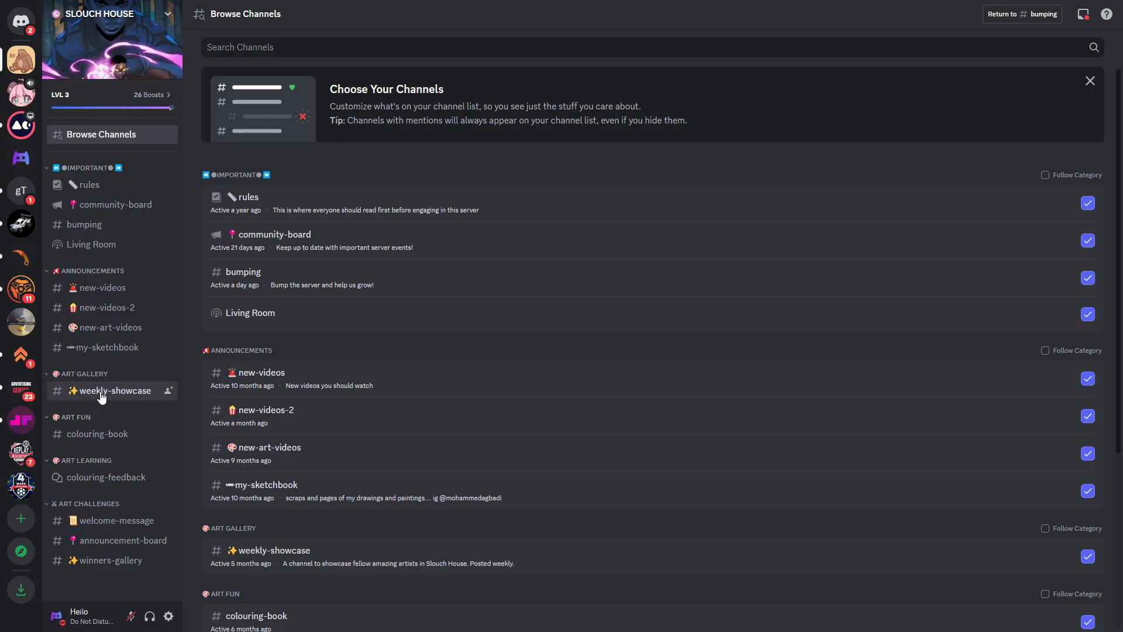
pyautogui.click(105, 347)
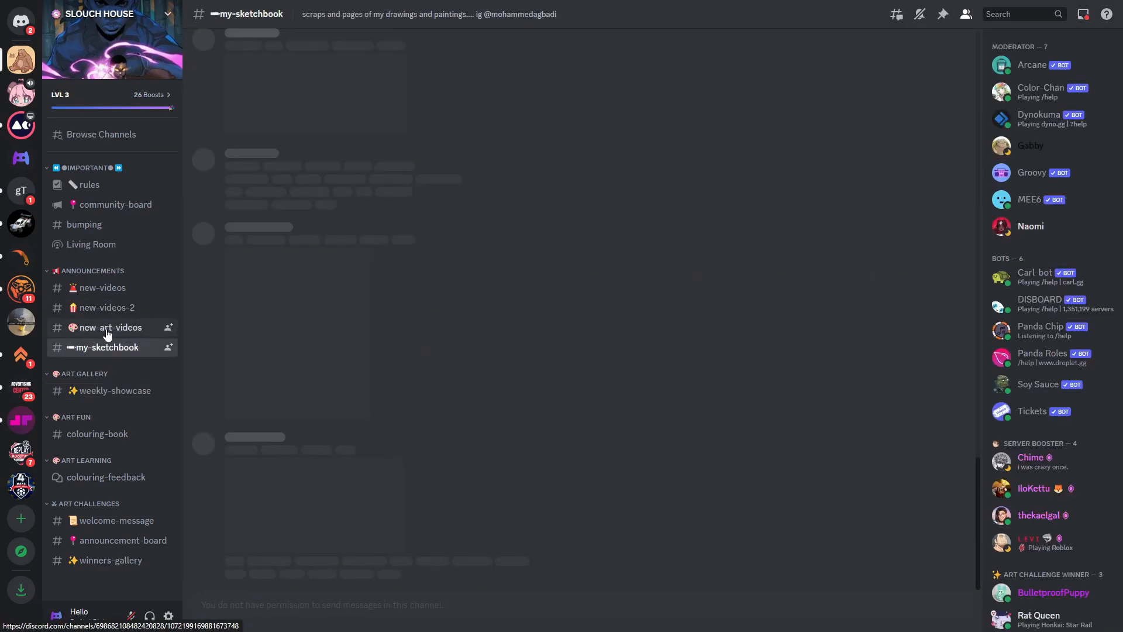
pyautogui.click(107, 307)
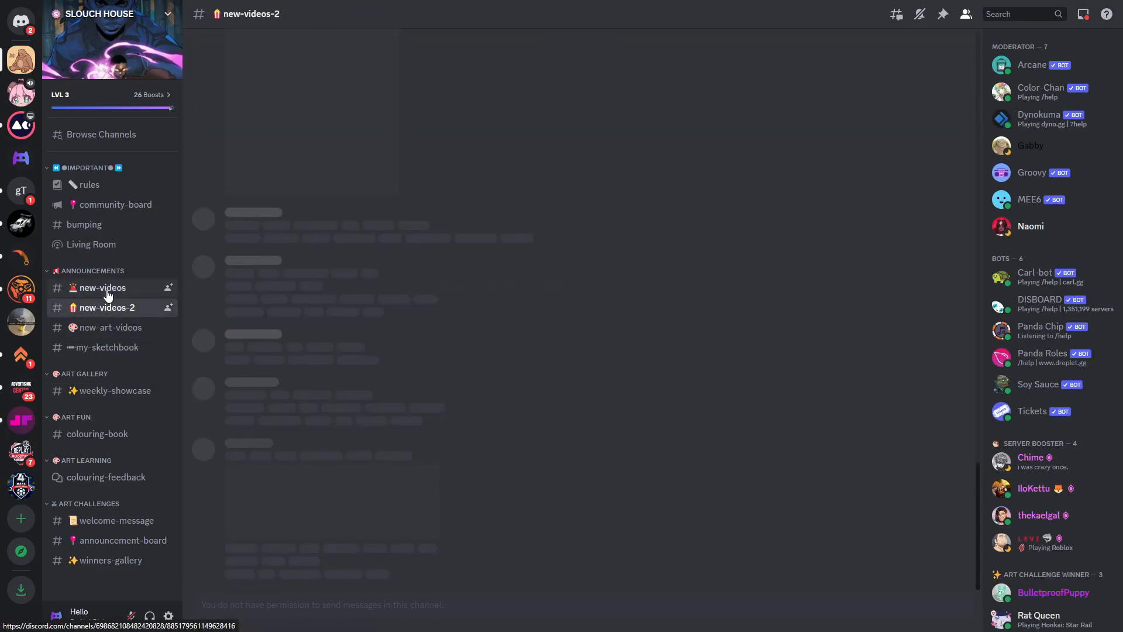
pyautogui.click(102, 288)
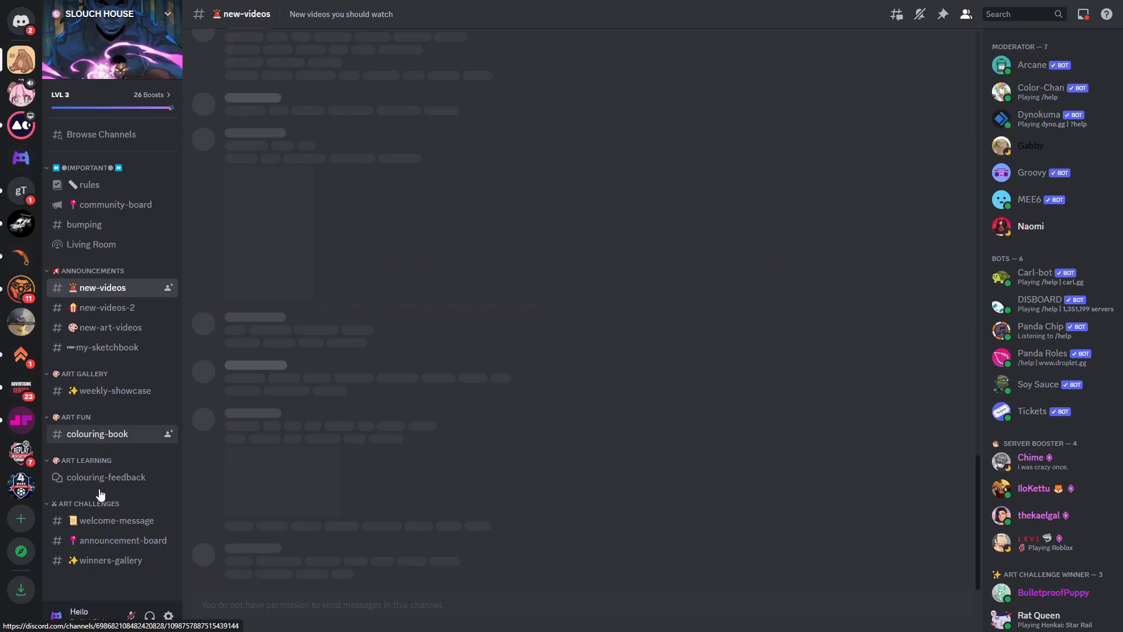
pyautogui.click(124, 540)
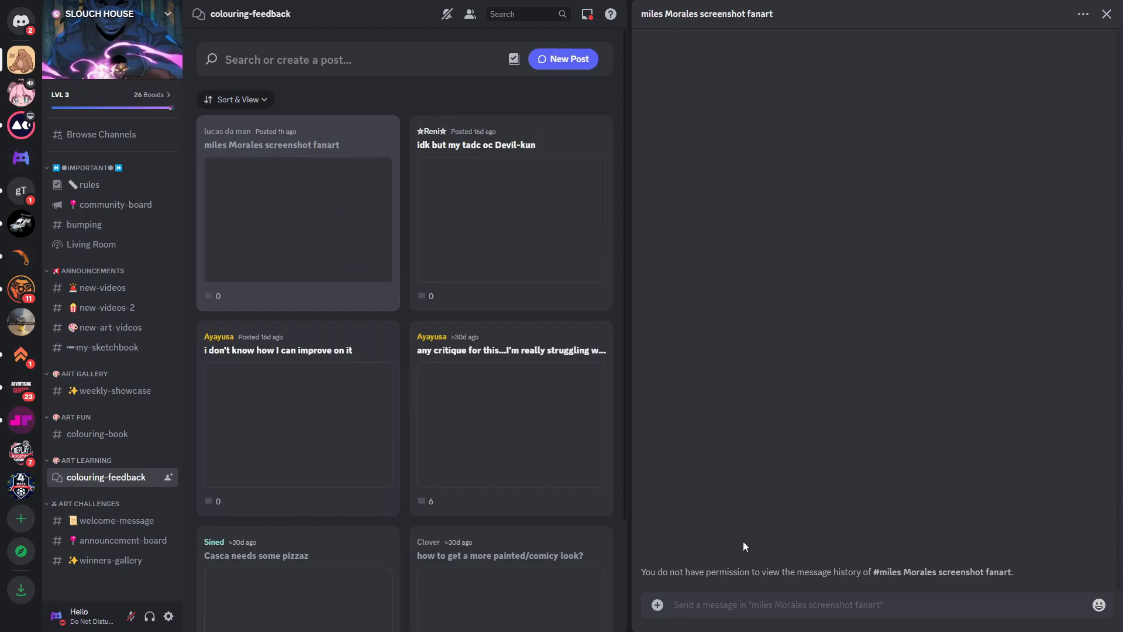
pyautogui.moveTo(159, 382)
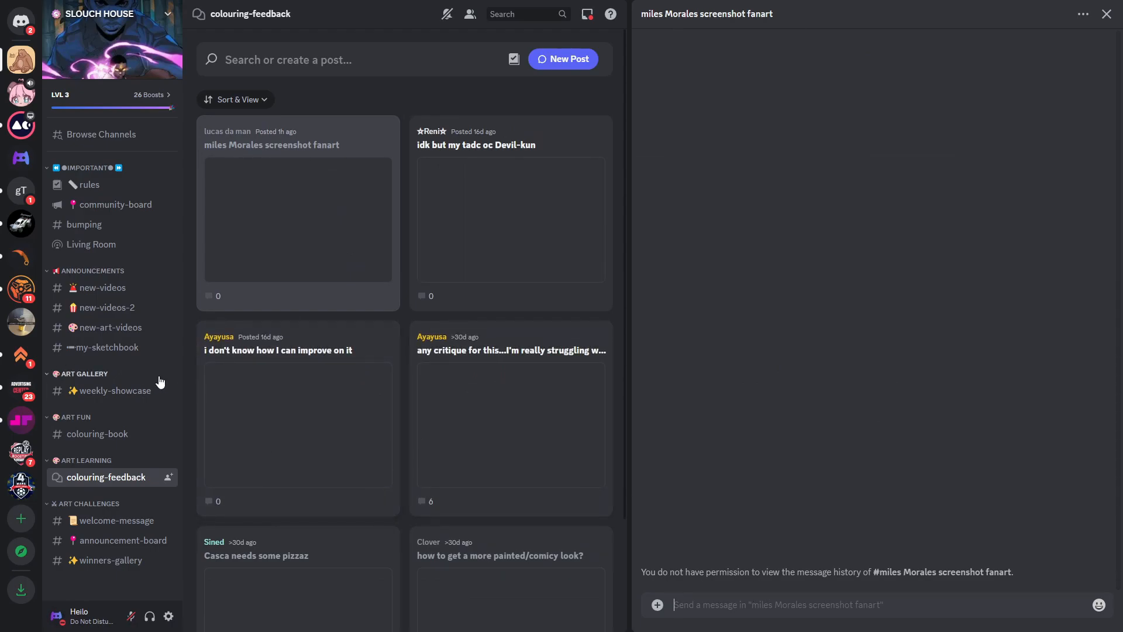
pyautogui.moveTo(106, 327)
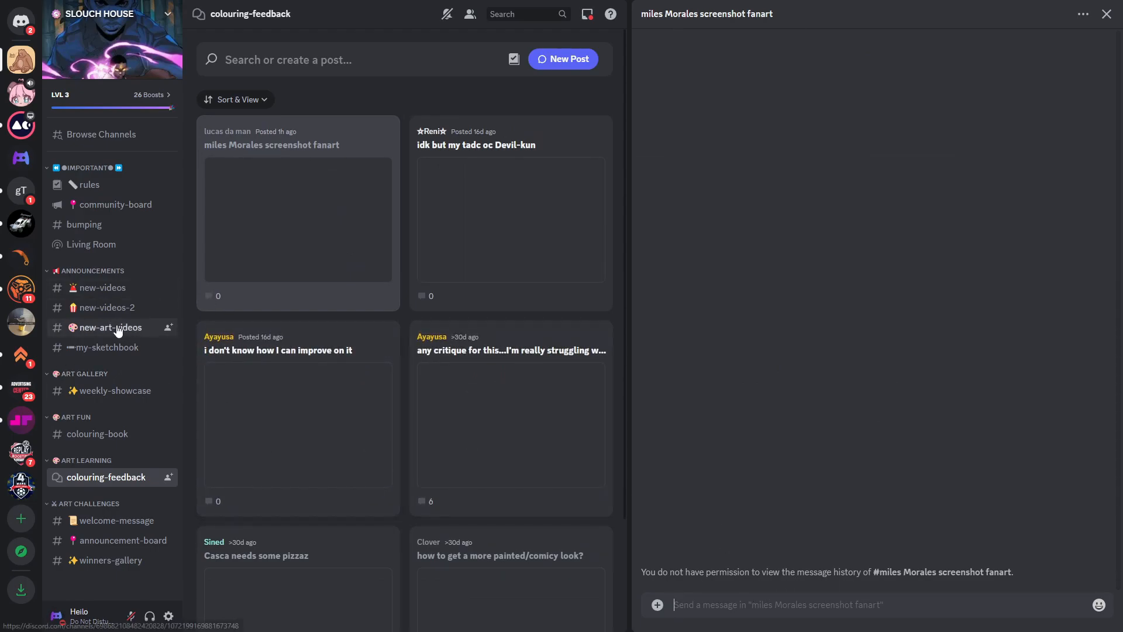
pyautogui.moveTo(115, 384)
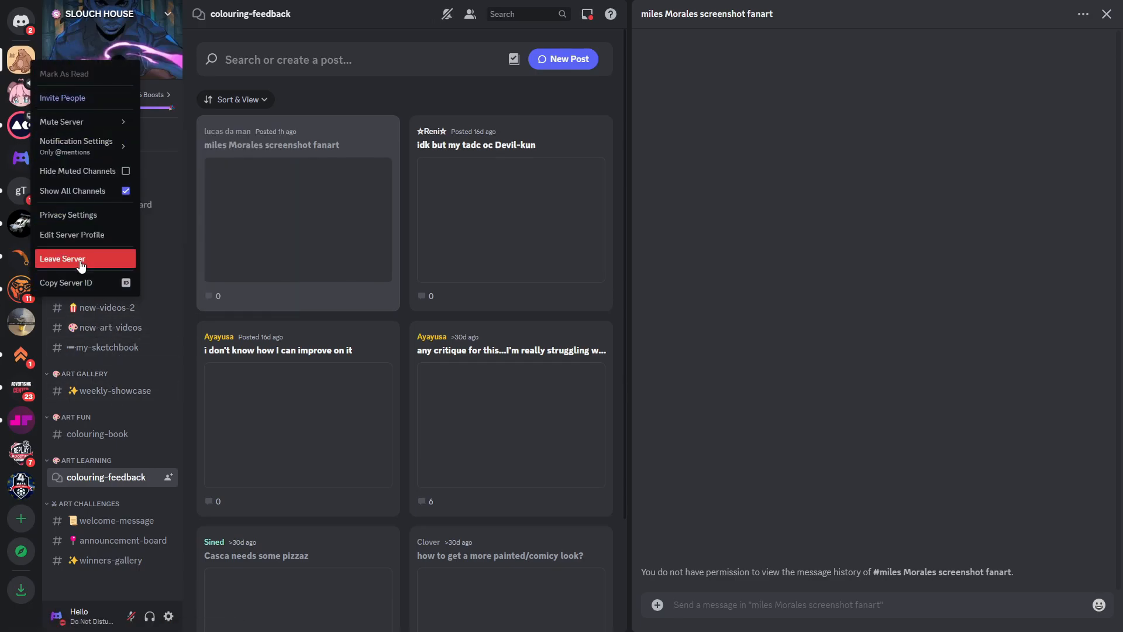
# Leave Slouch House from its server icon and confirm.
pyautogui.click(64, 259)
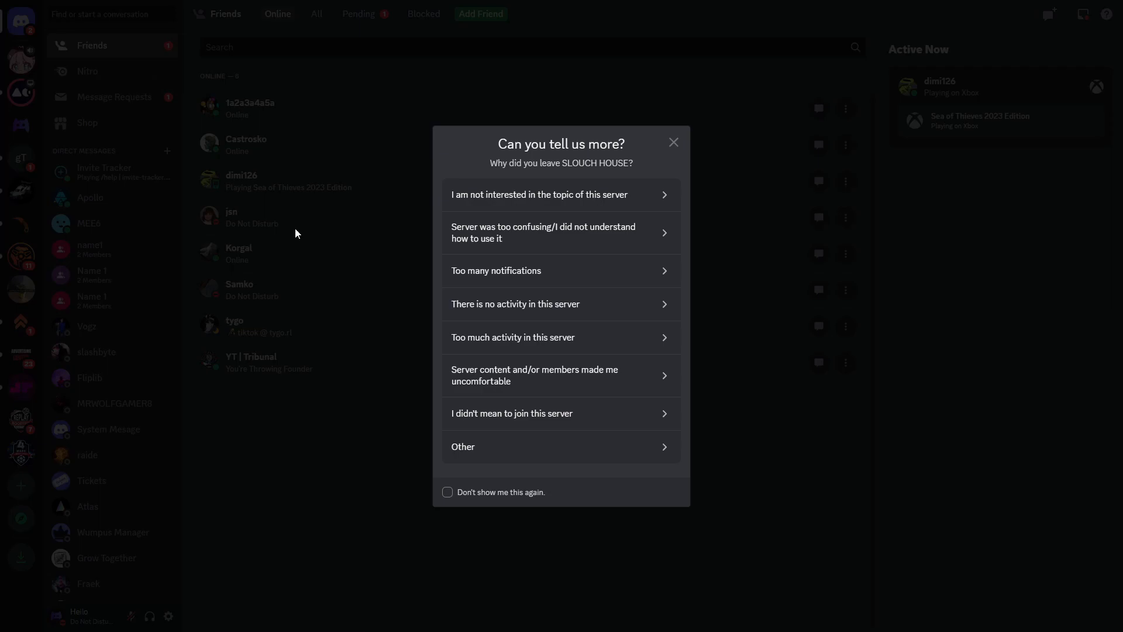
pyautogui.click(672, 141)
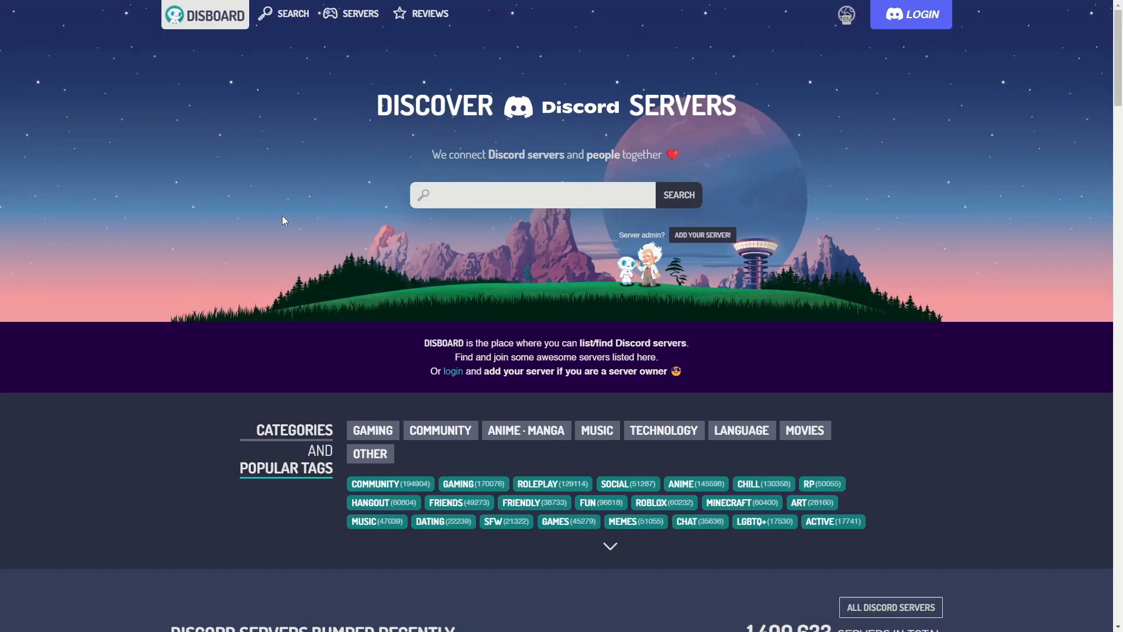
# Search Disboard for servers tagged 'artist'.
pyautogui.click(532, 195)
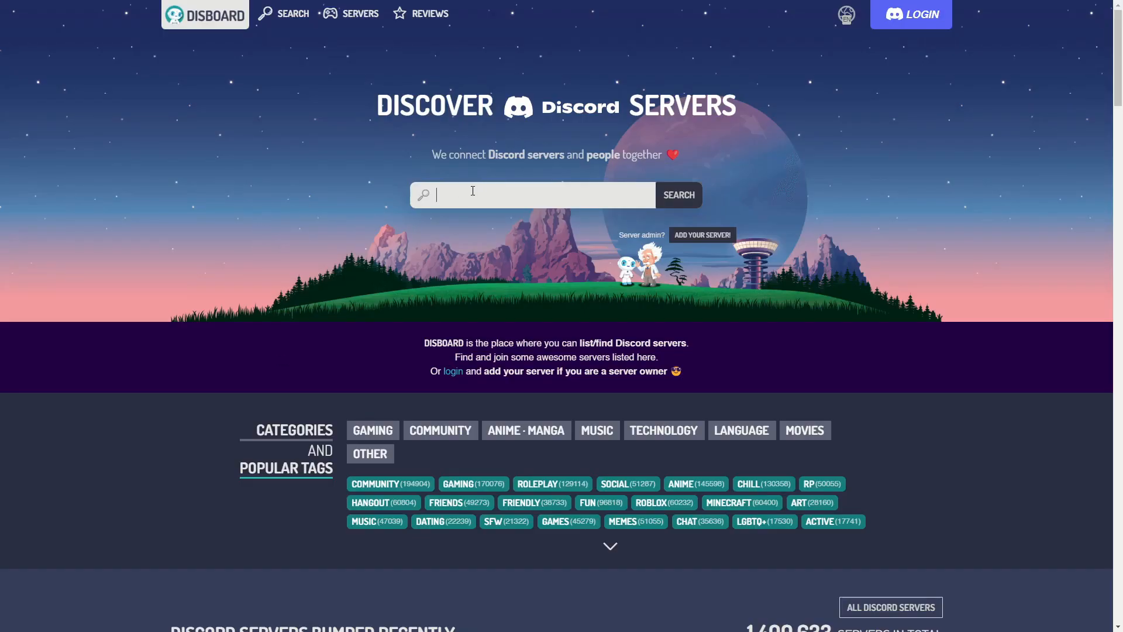
pyautogui.write('artist')
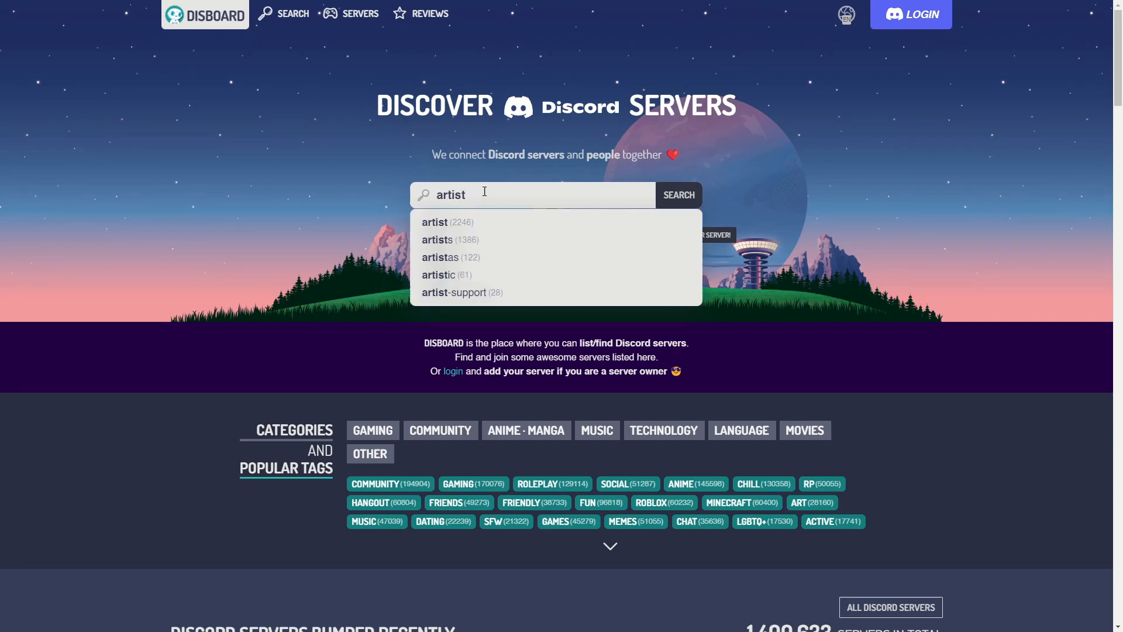
pyautogui.moveTo(458, 223)
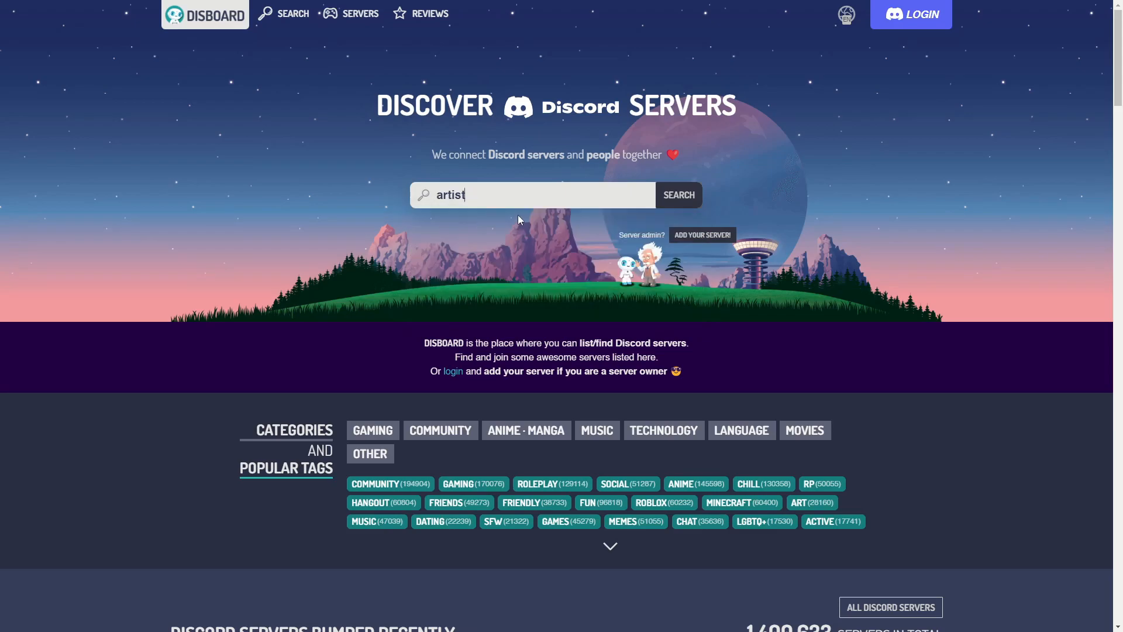
pyautogui.click(677, 195)
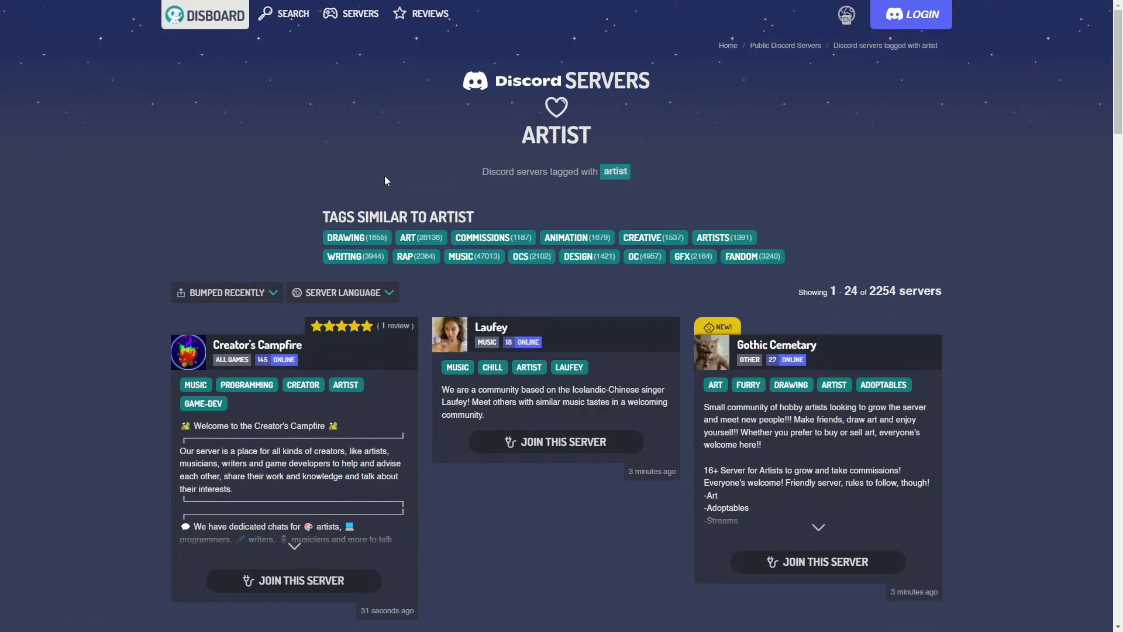
# Sort the artist server results by Member Count.
pyautogui.scroll(-3)
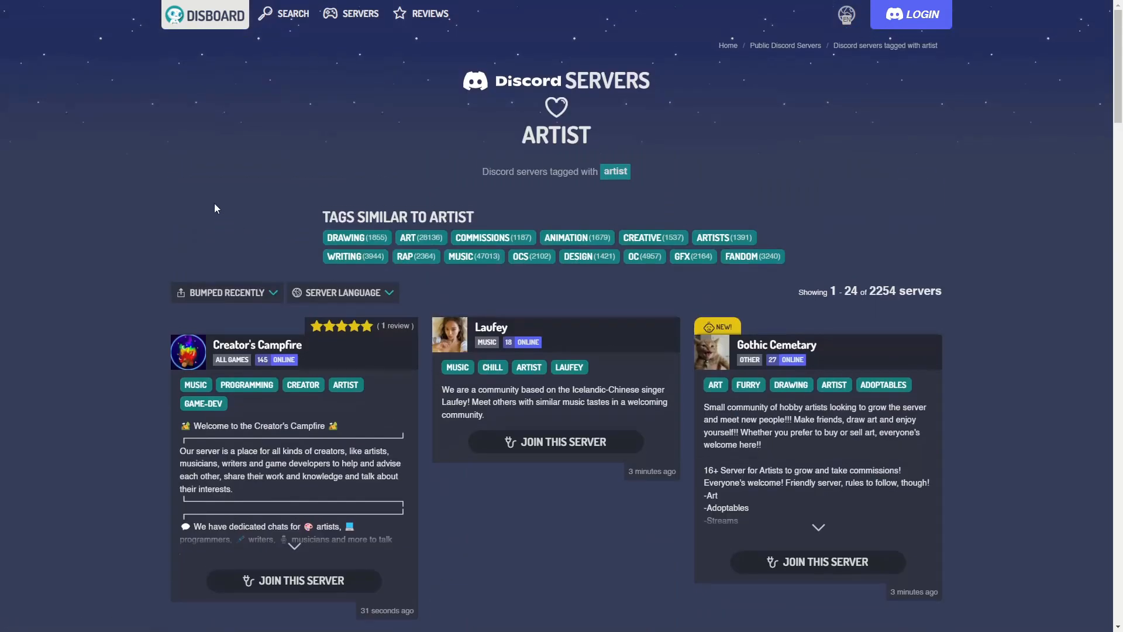
pyautogui.click(293, 580)
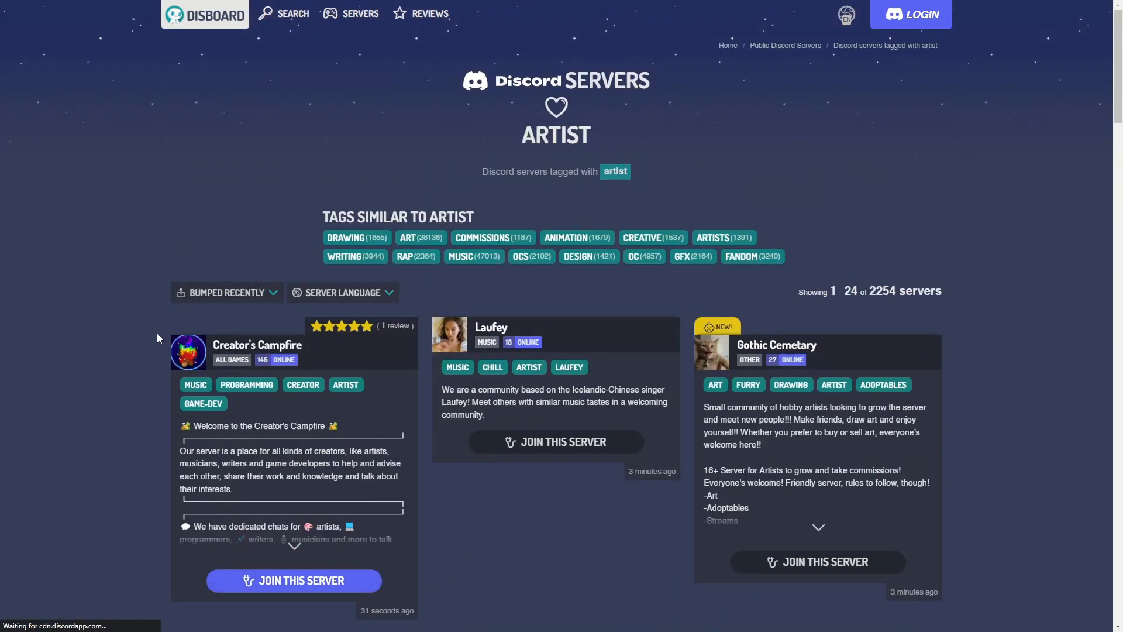
pyautogui.click(226, 292)
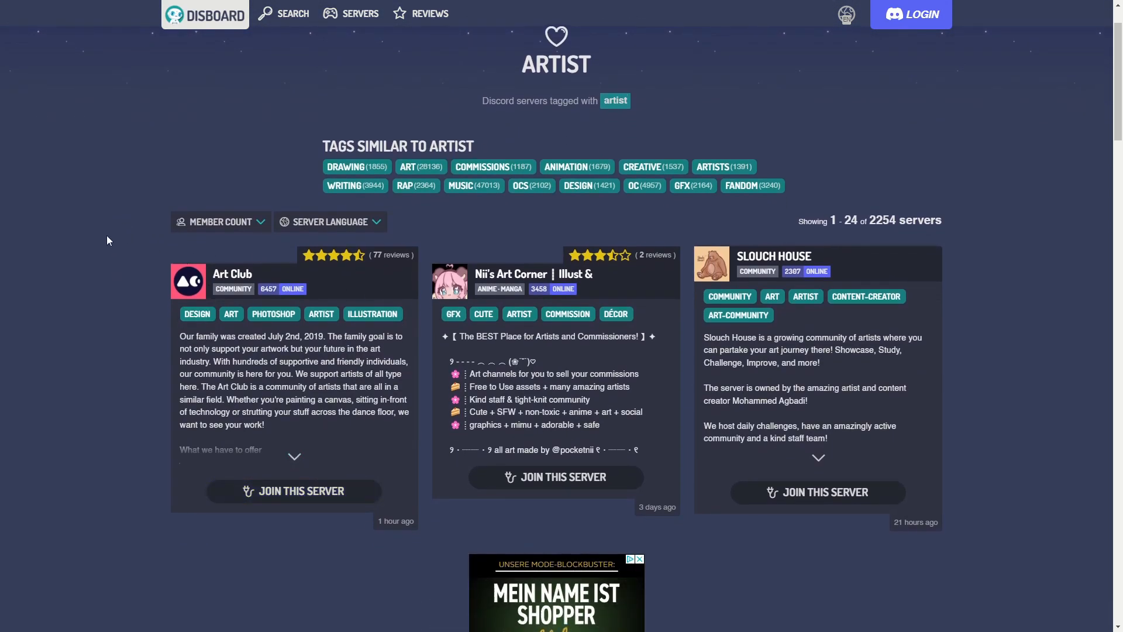
# Scroll to the end of the first results page and return to the top.
pyautogui.scroll(-3)
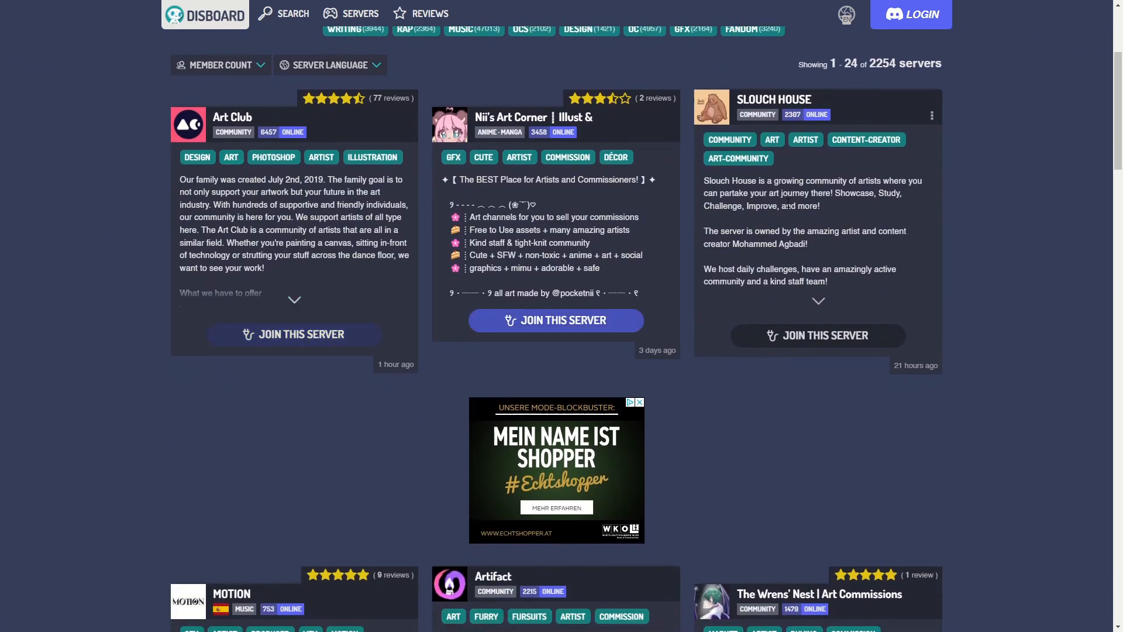
pyautogui.scroll(-3)
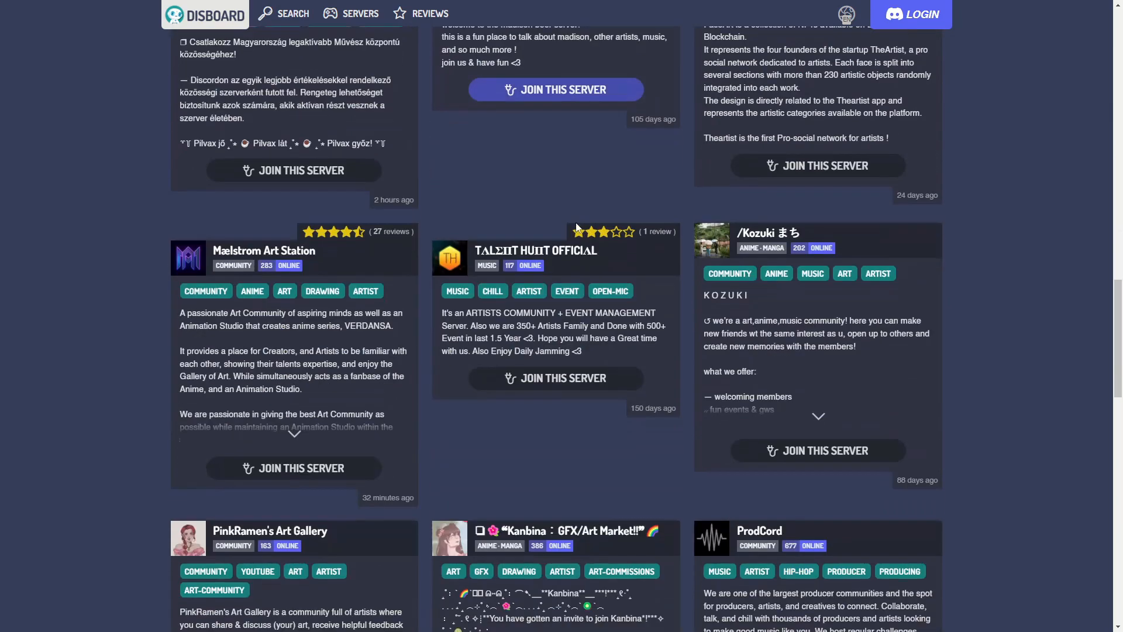
pyautogui.scroll(-3)
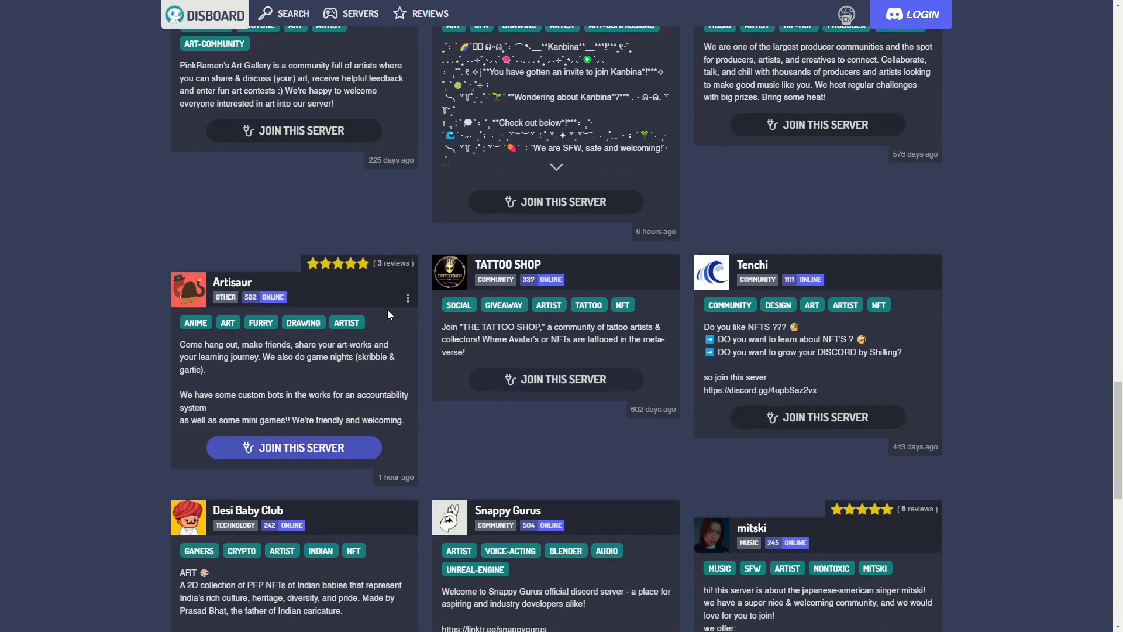
pyautogui.scroll(-3)
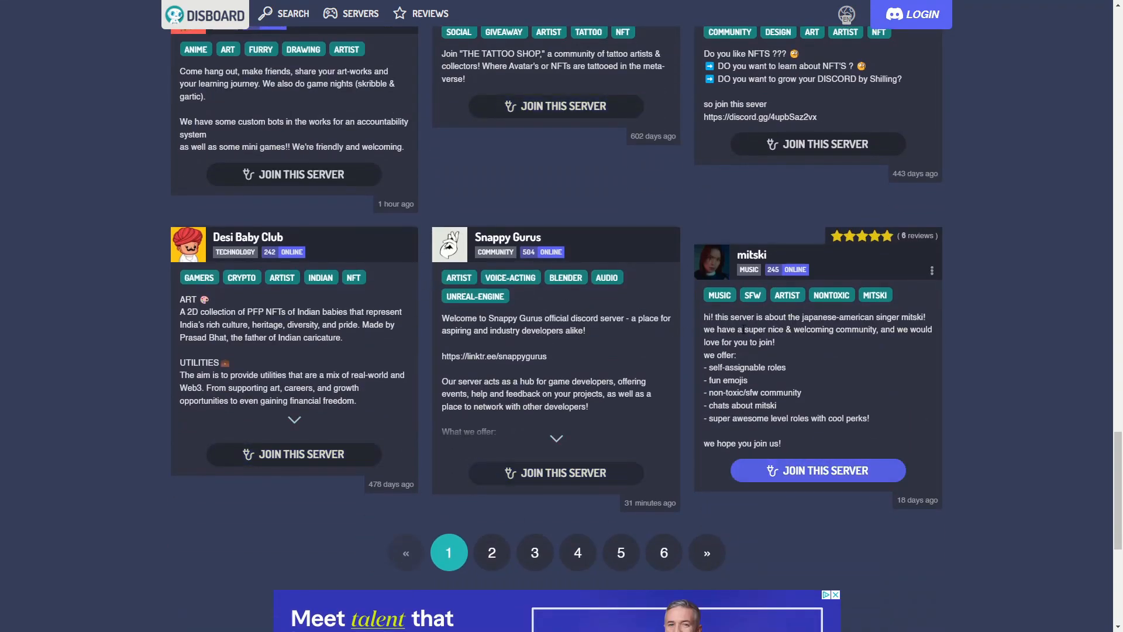
pyautogui.moveTo(572, 276)
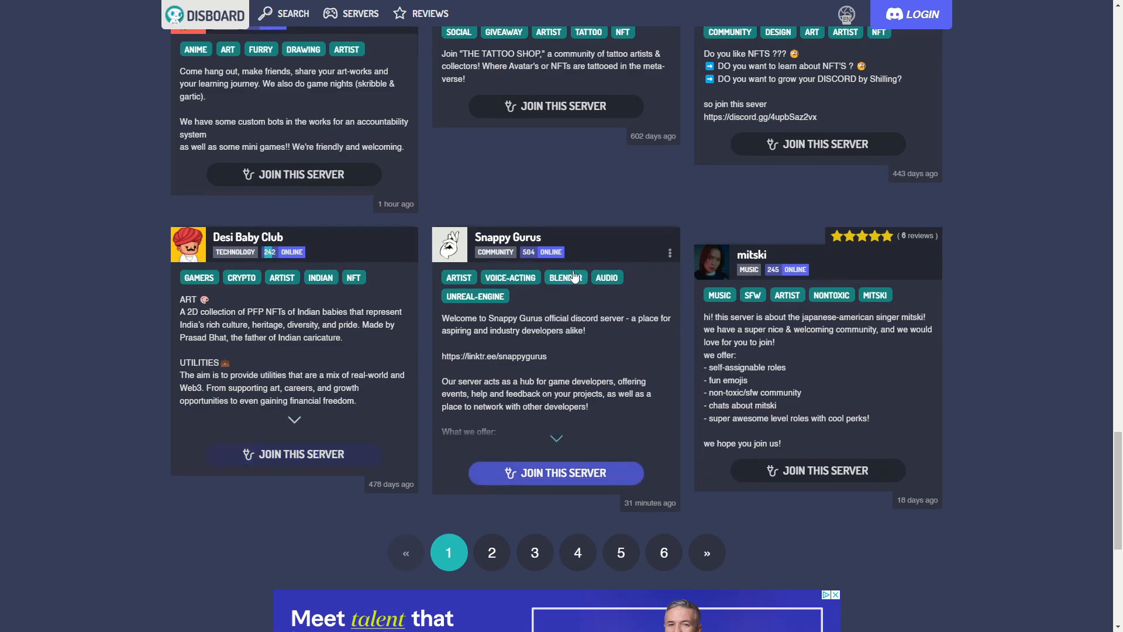
pyautogui.moveTo(653, 285)
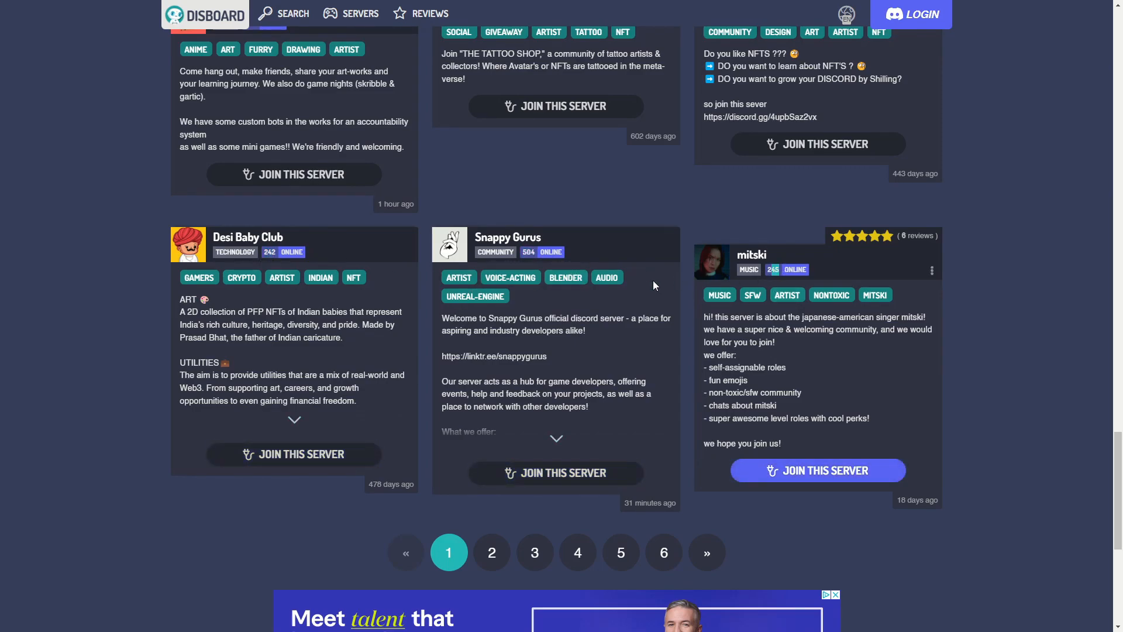
pyautogui.click(492, 552)
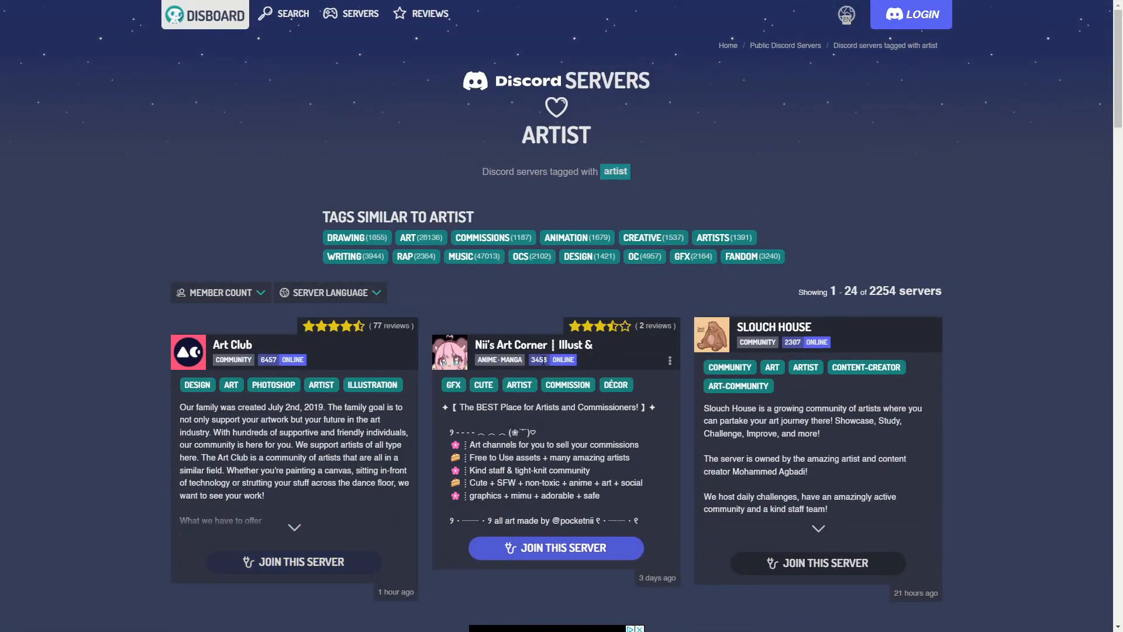
pyautogui.moveTo(148, 270)
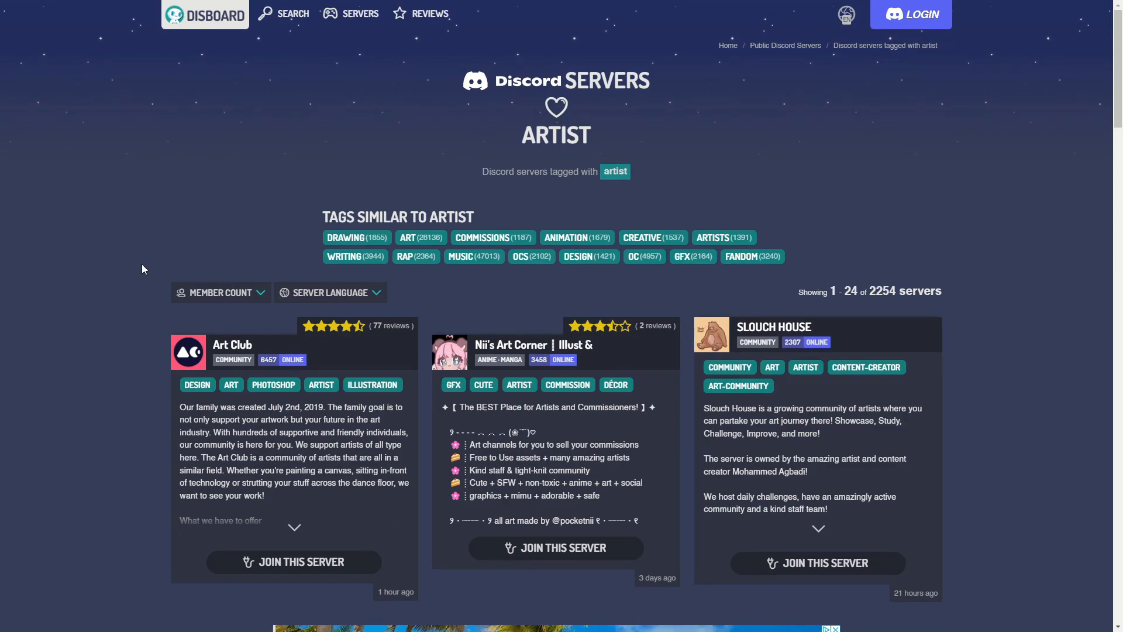
pyautogui.moveTo(130, 271)
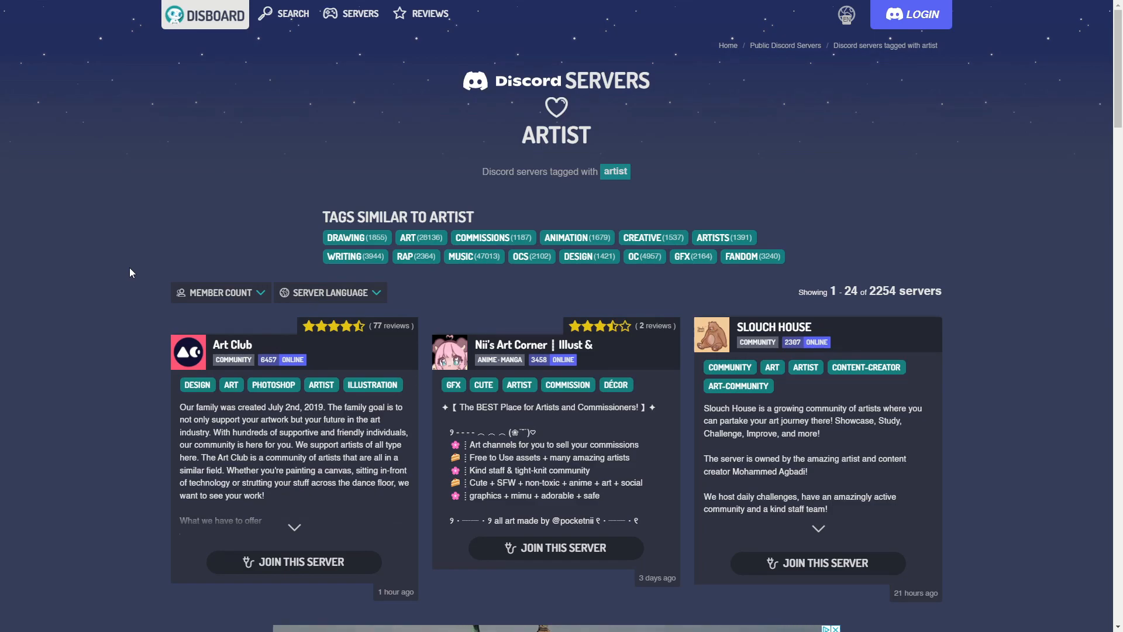